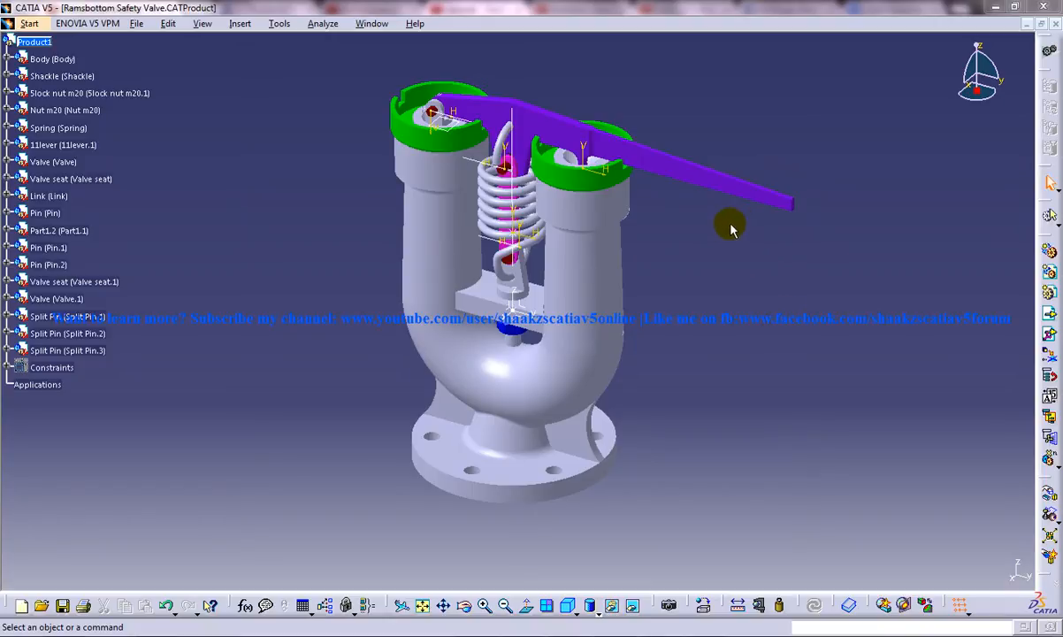
mouse_move(644, 463)
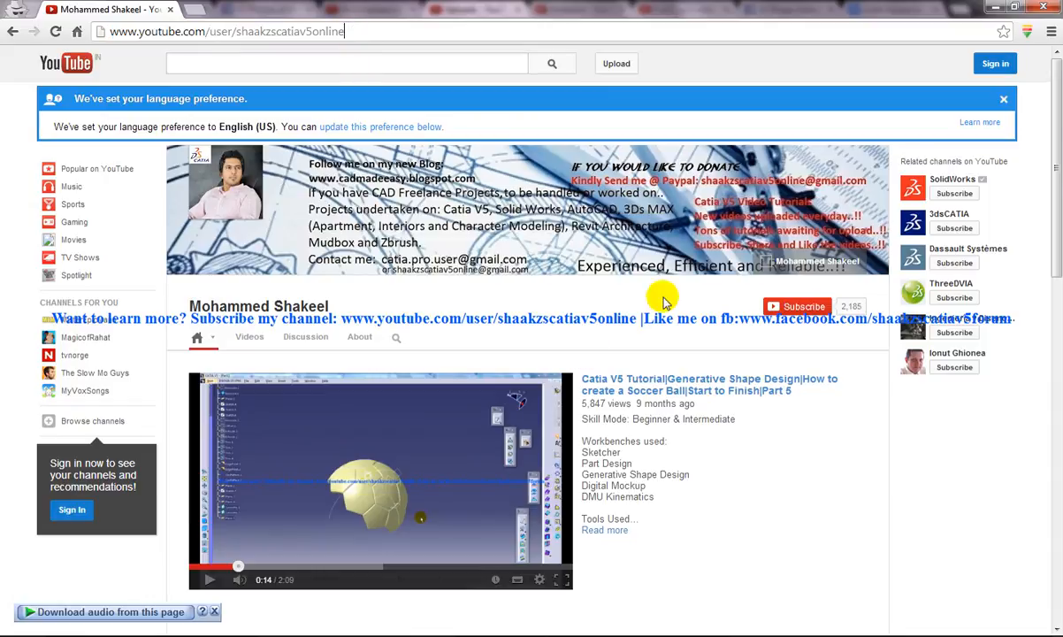
- Scroll through the channel's videos, then bring up the in-channel Search field
scroll(down, 3)
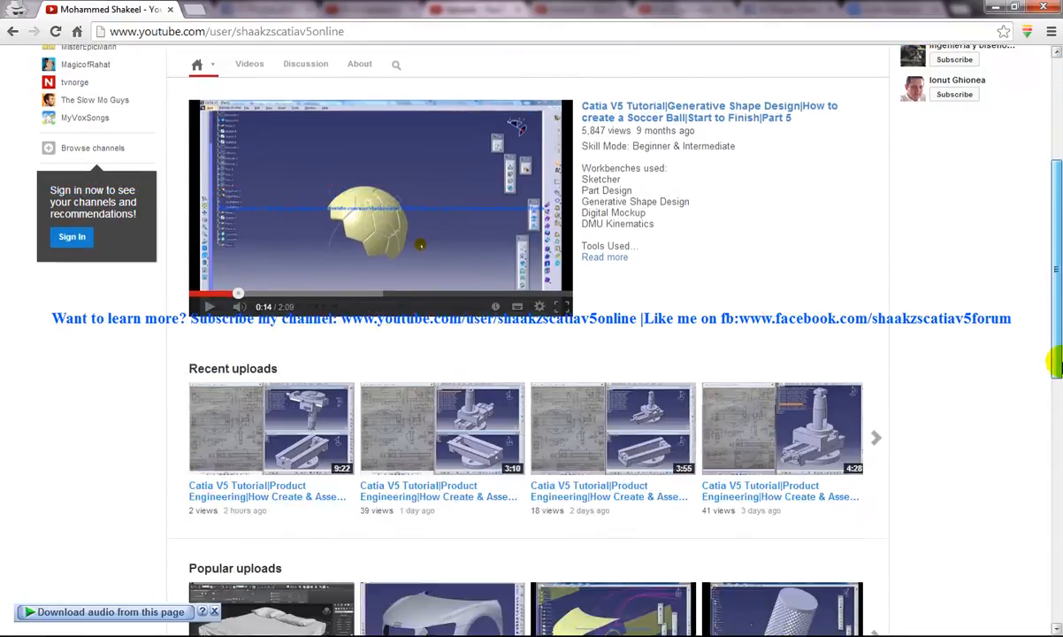
scroll(down, 3)
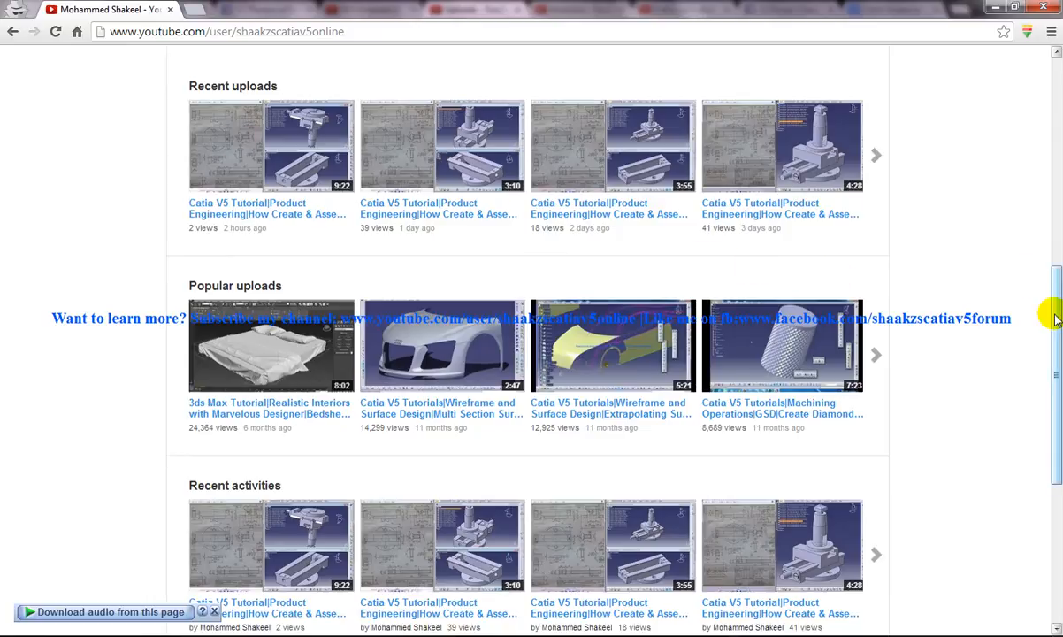
scroll(down, 3)
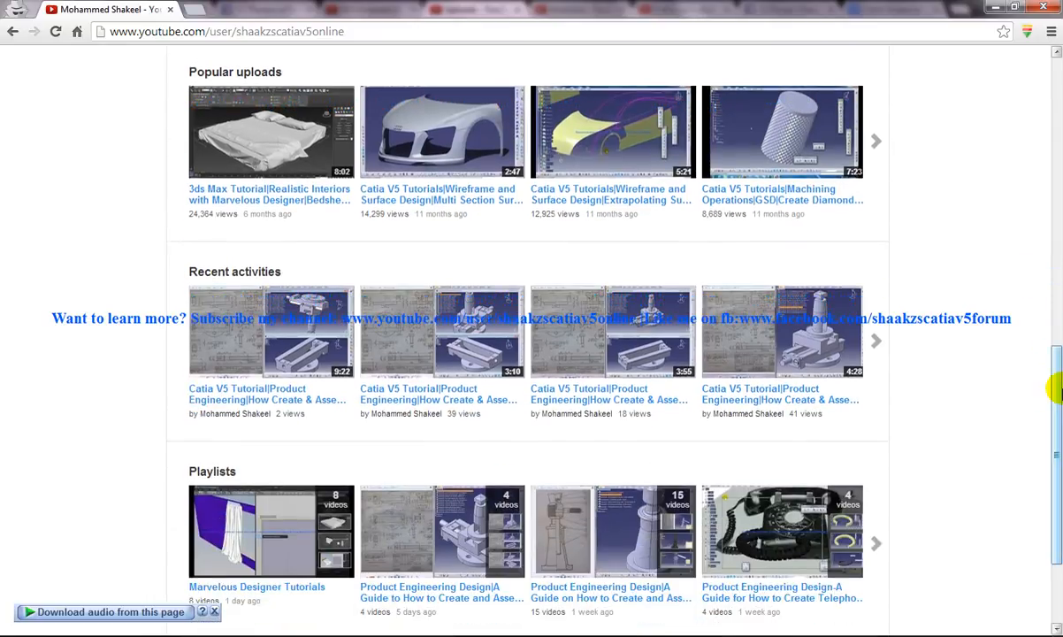
scroll(down, 3)
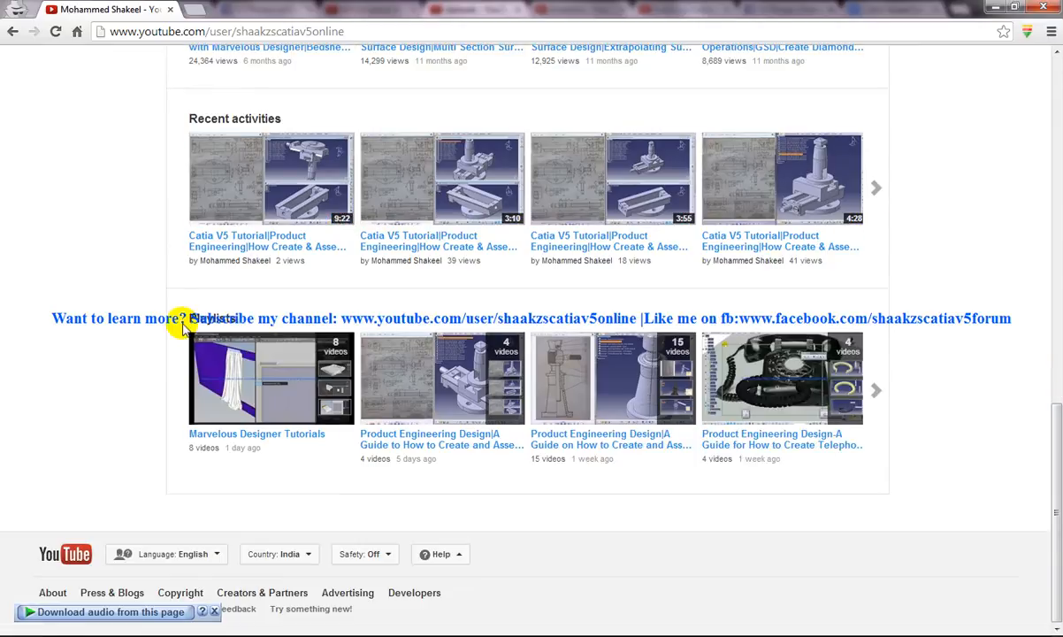
mouse_move(688, 460)
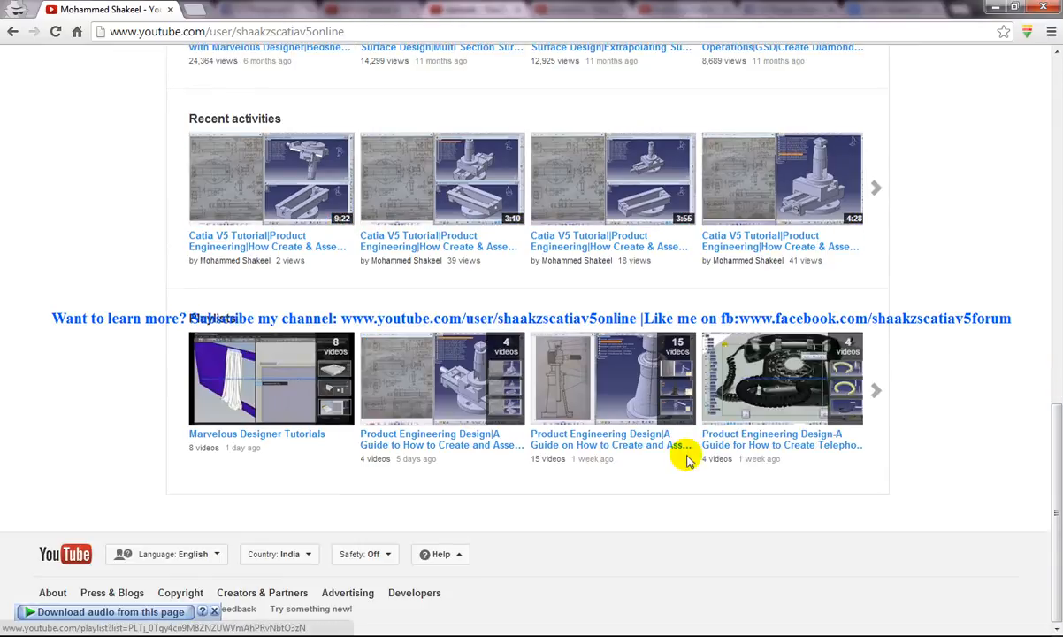
mouse_move(821, 445)
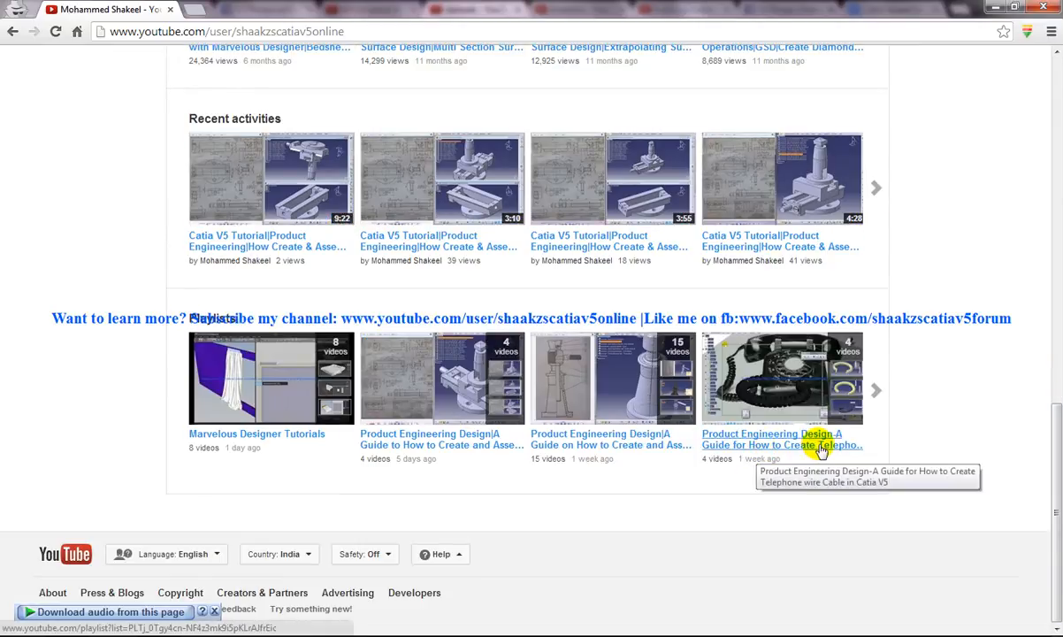
mouse_move(905, 468)
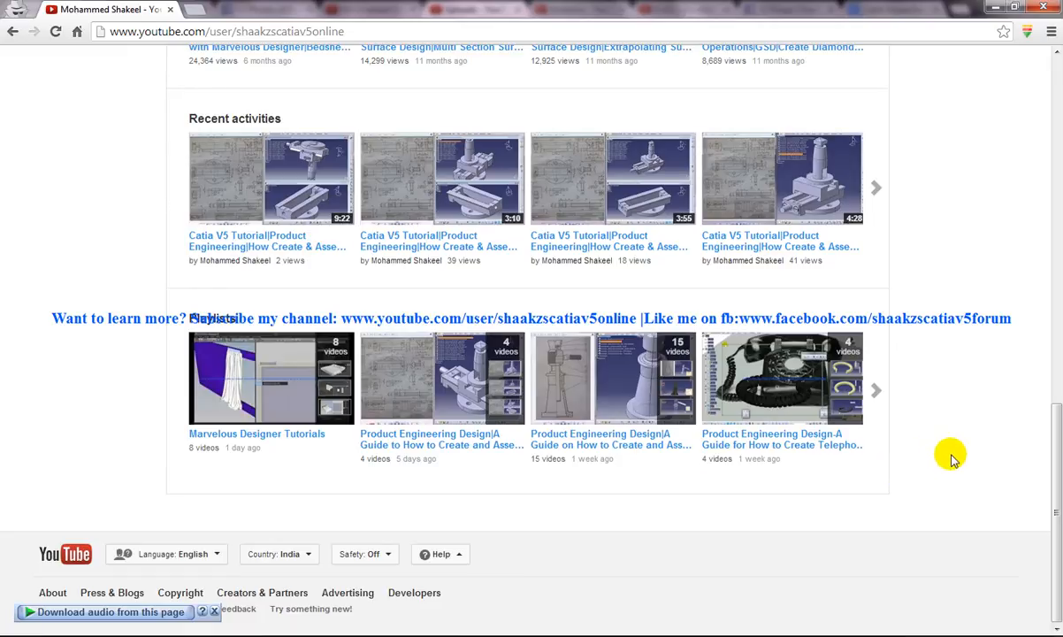
scroll(down, 3)
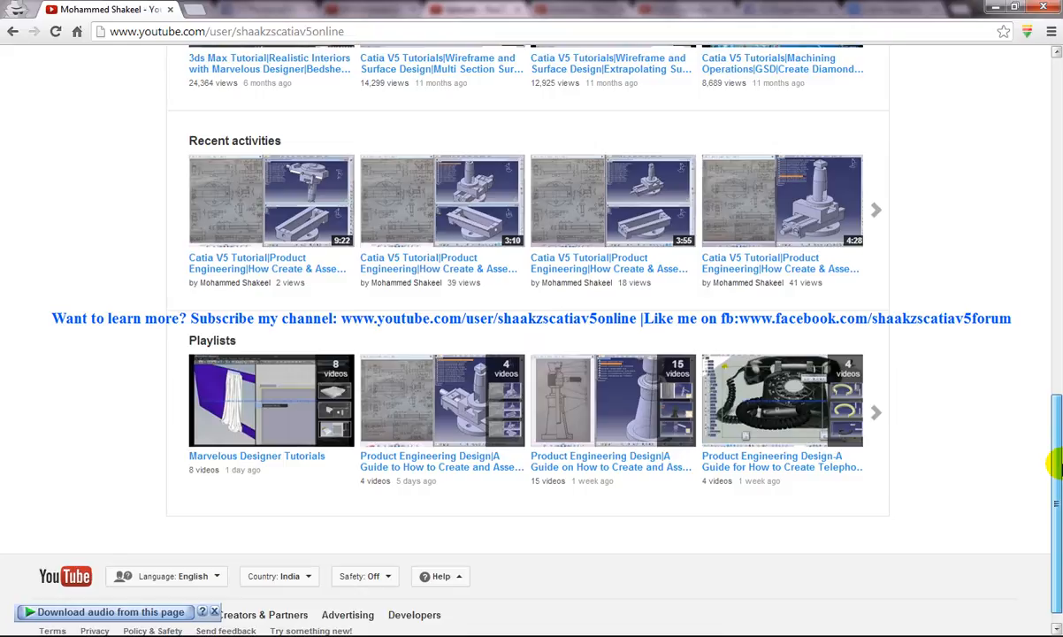
scroll(down, 3)
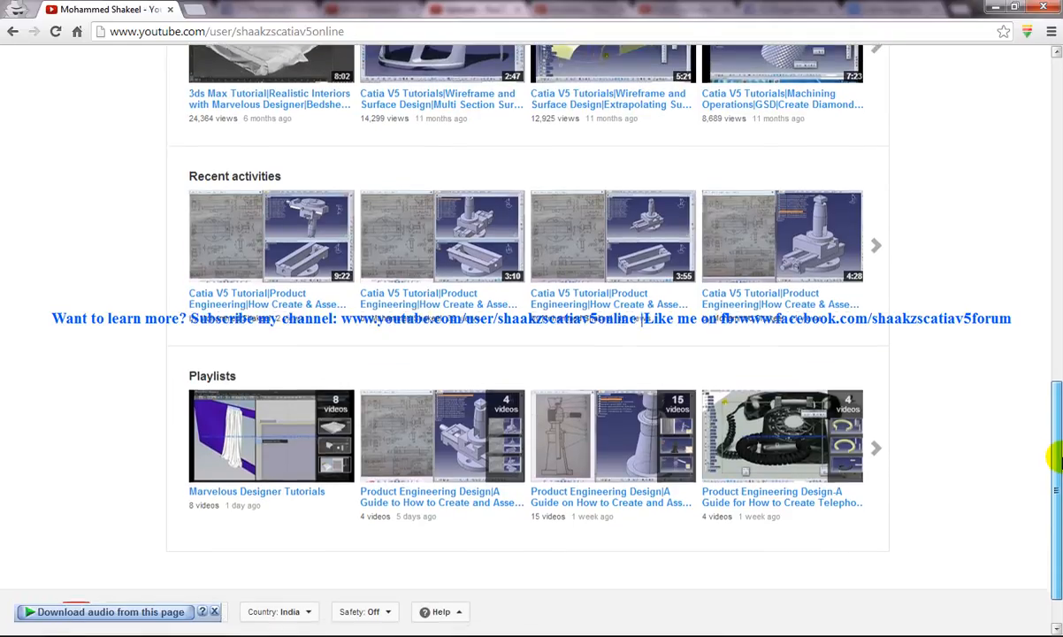
scroll(down, 3)
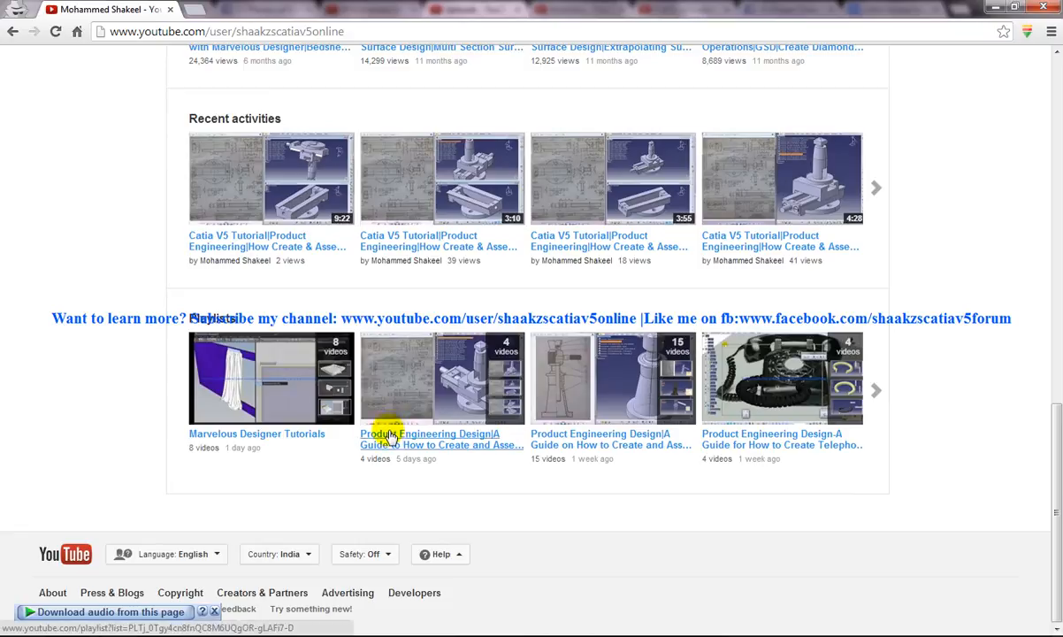
scroll(down, 3)
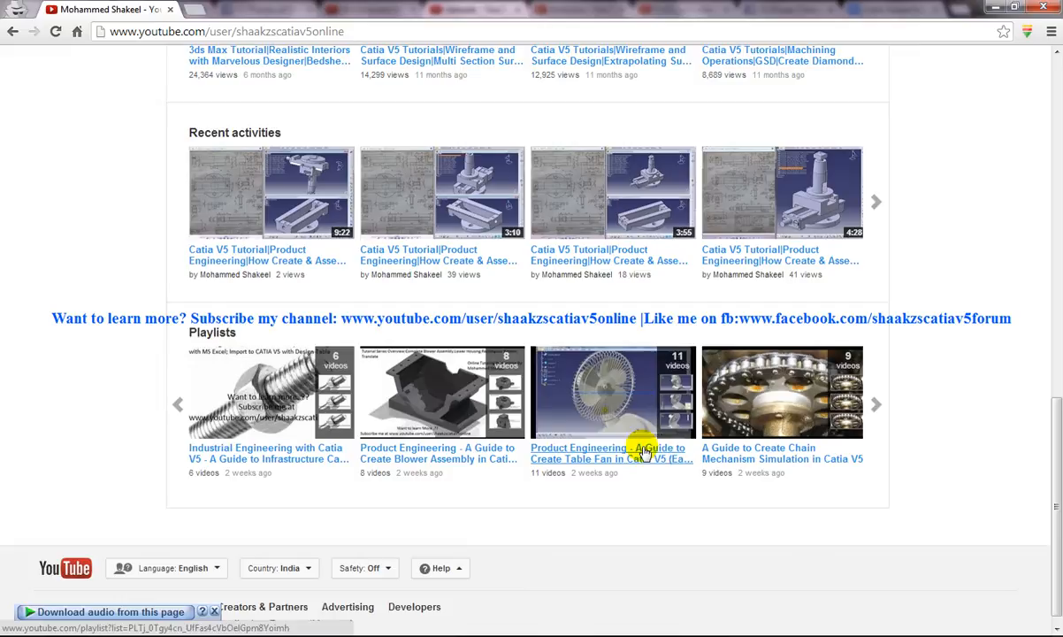
mouse_move(591, 482)
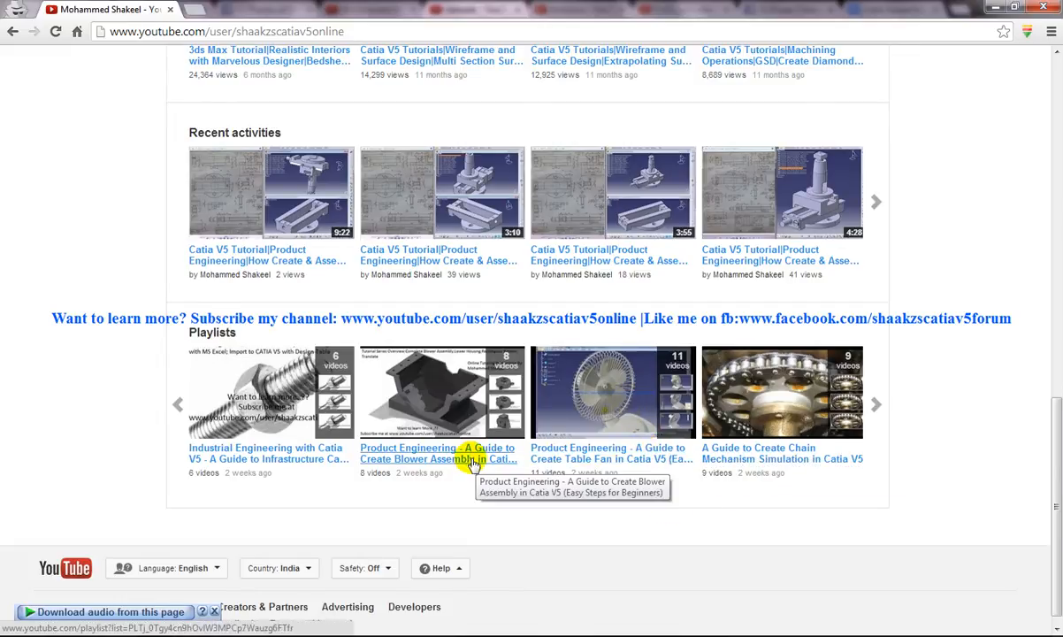
mouse_move(615, 468)
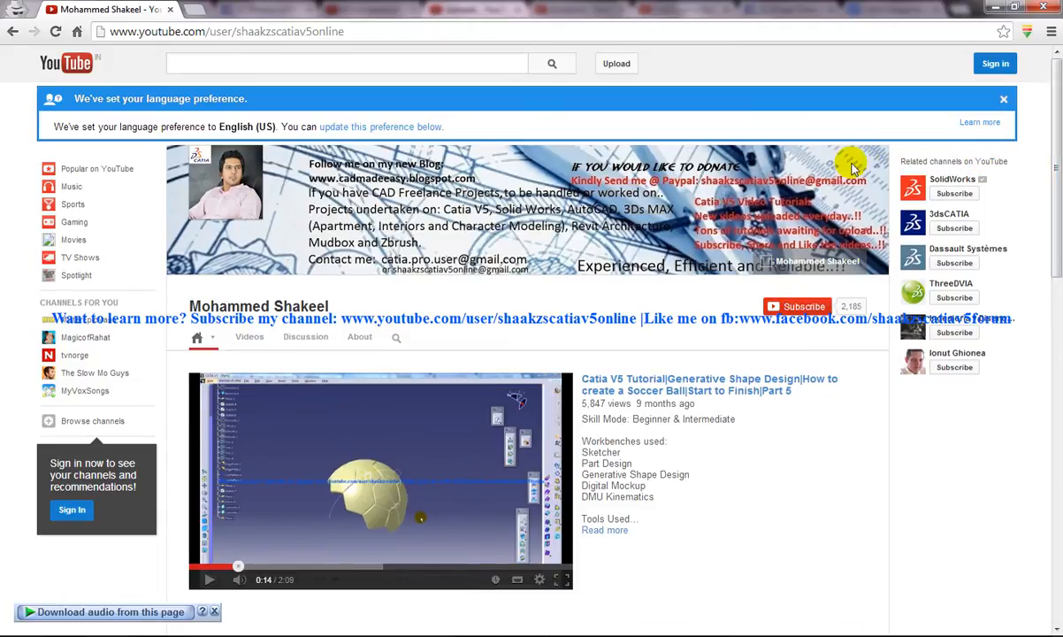
mouse_move(797, 115)
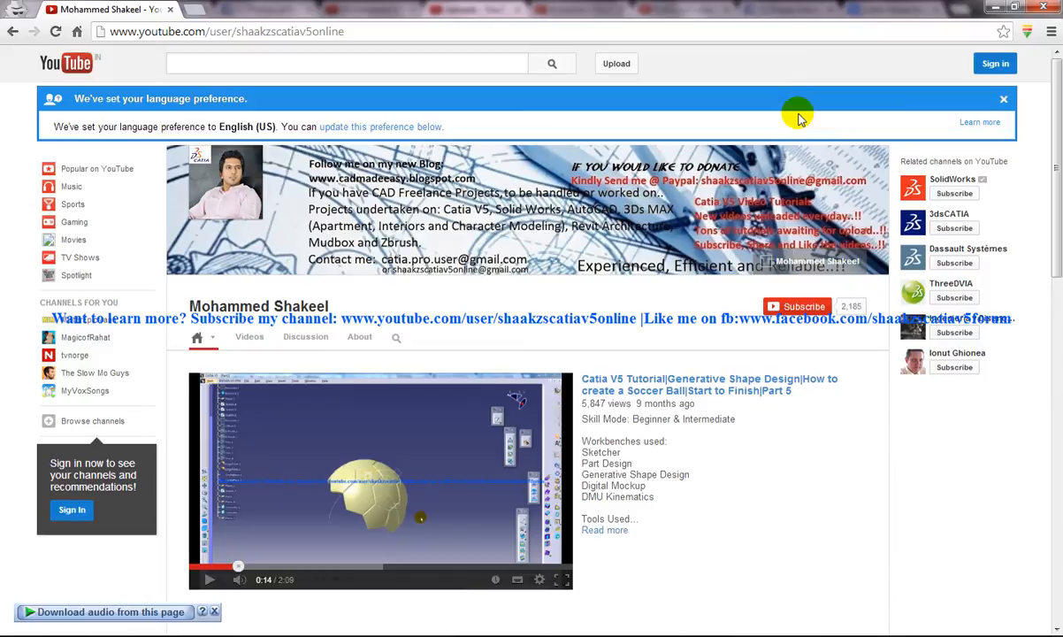
mouse_move(776, 208)
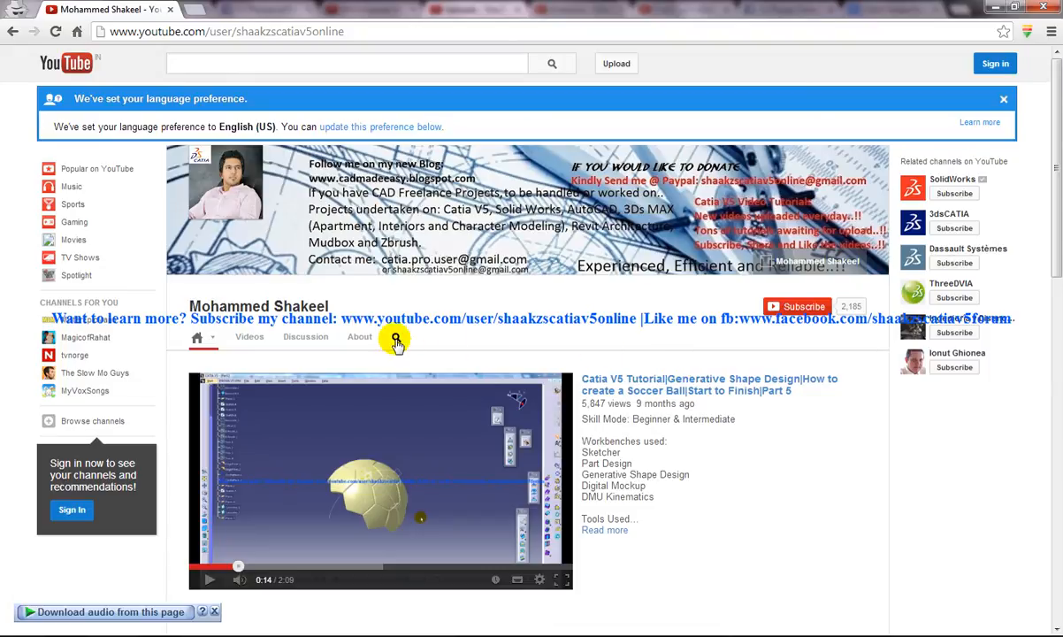
click(396, 340)
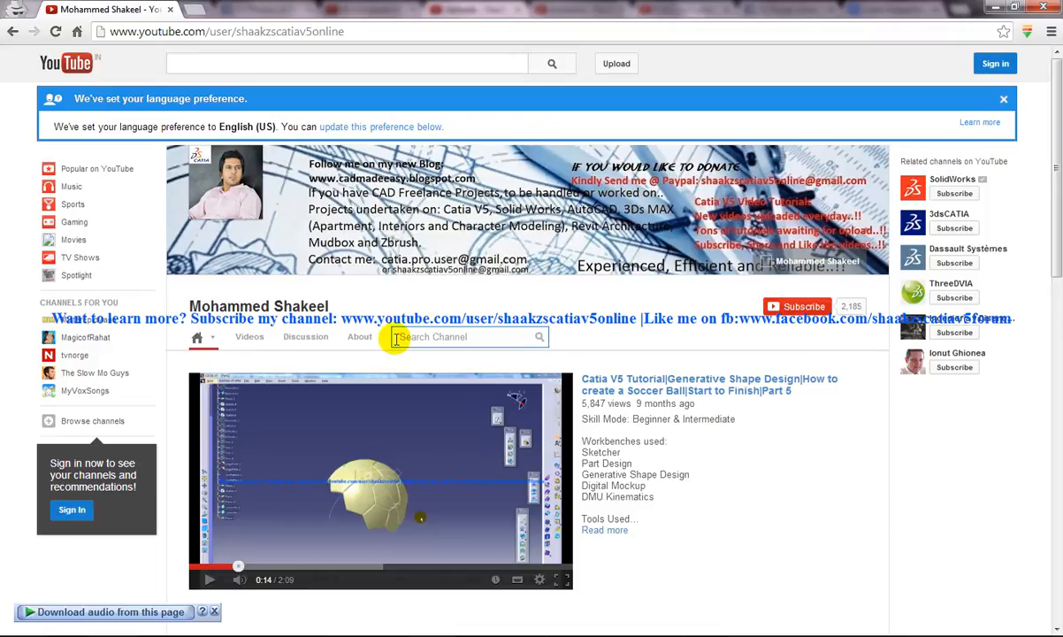
mouse_move(203, 32)
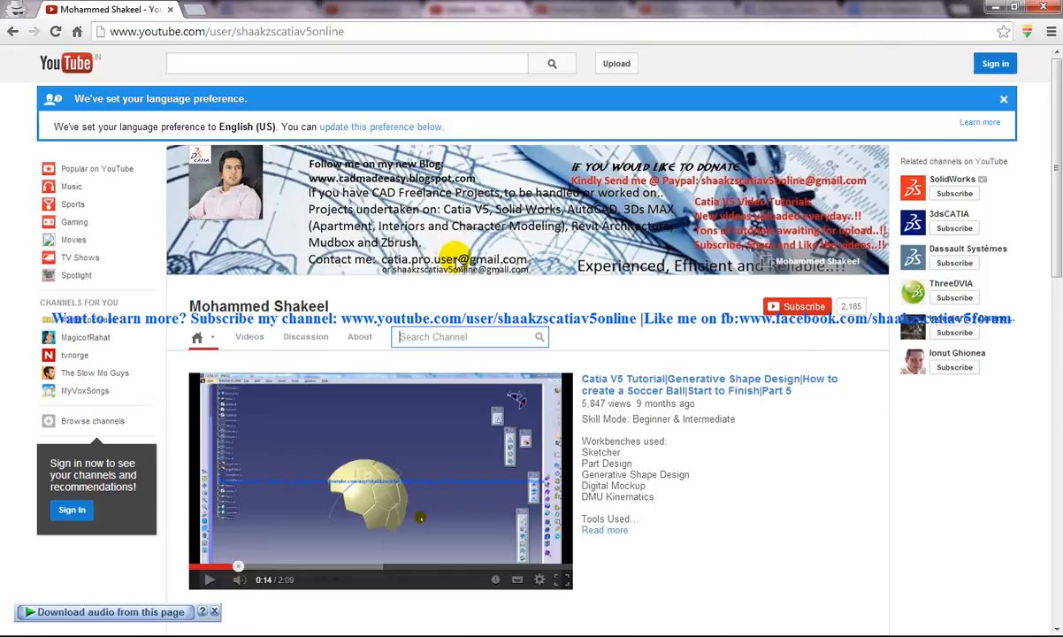
mouse_move(437, 336)
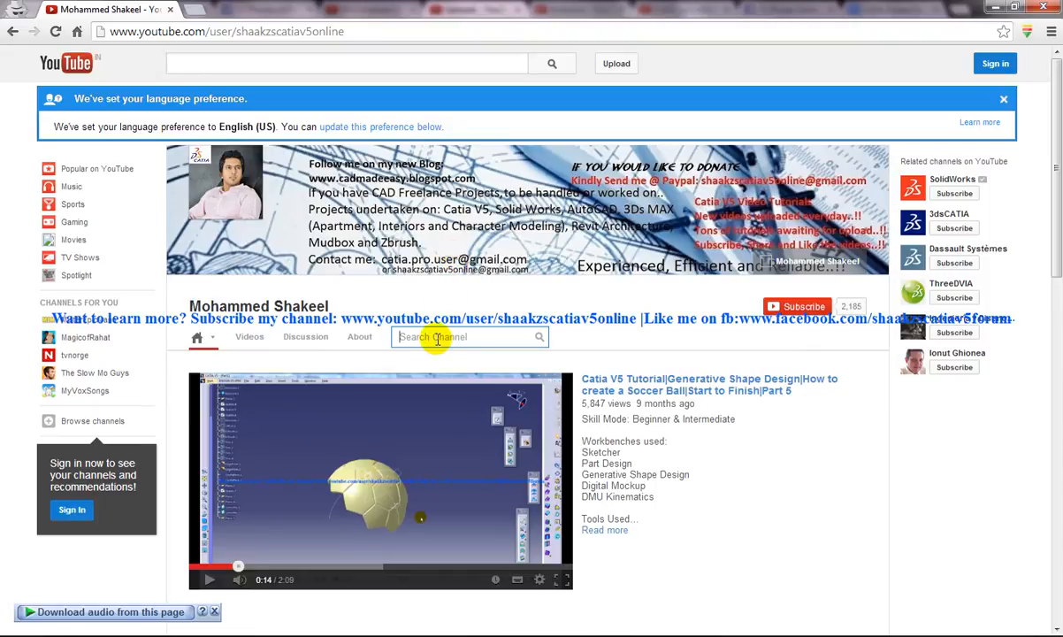
- Search the channel for 'stiffener' and list the matching tutorials
text(stiffe)
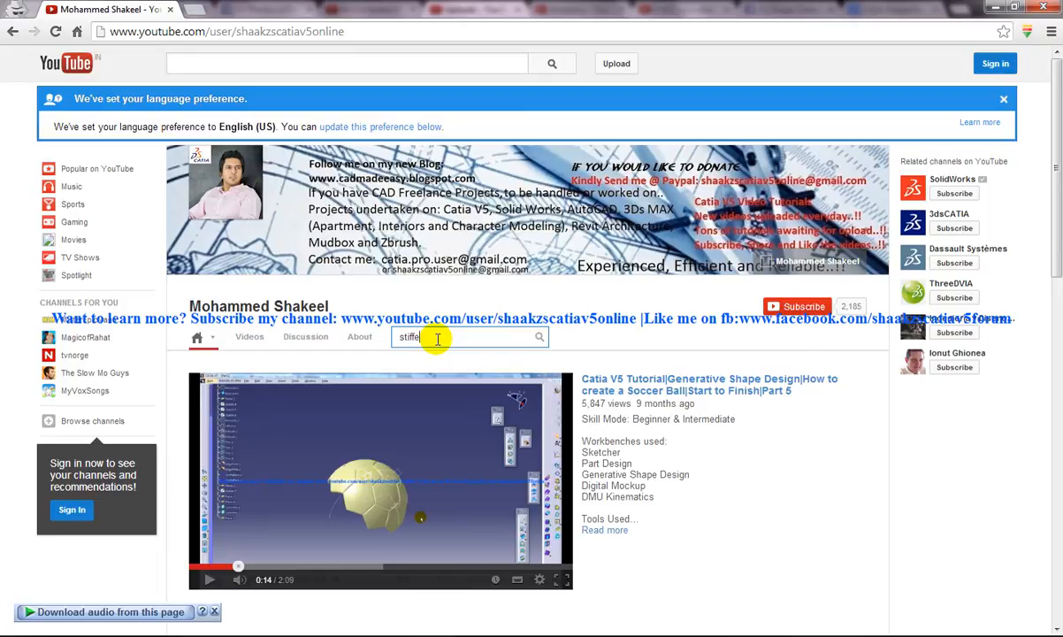
click(540, 336)
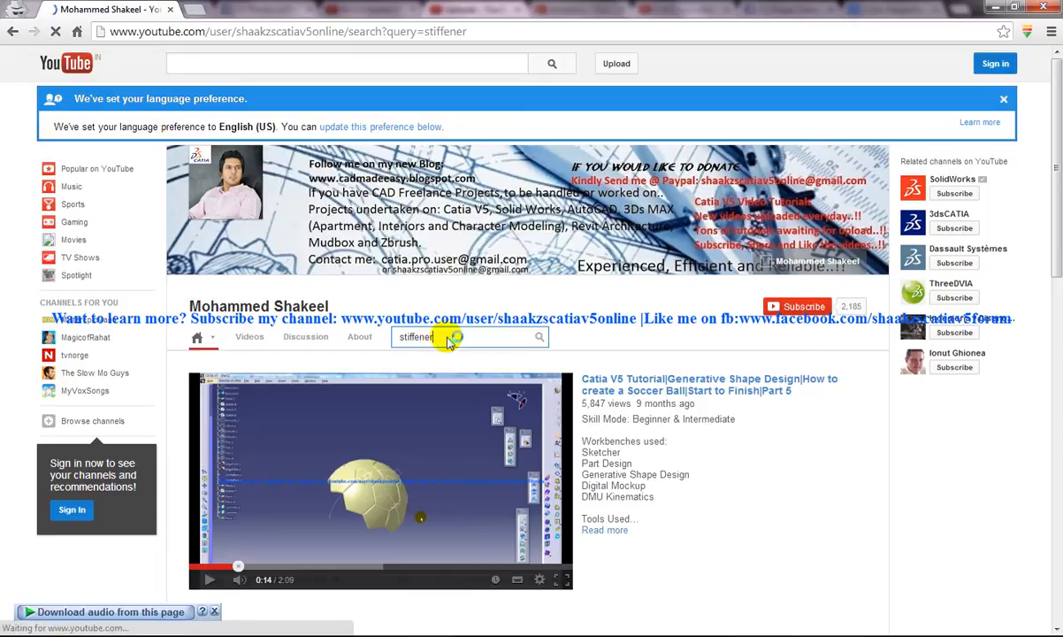
click(539, 336)
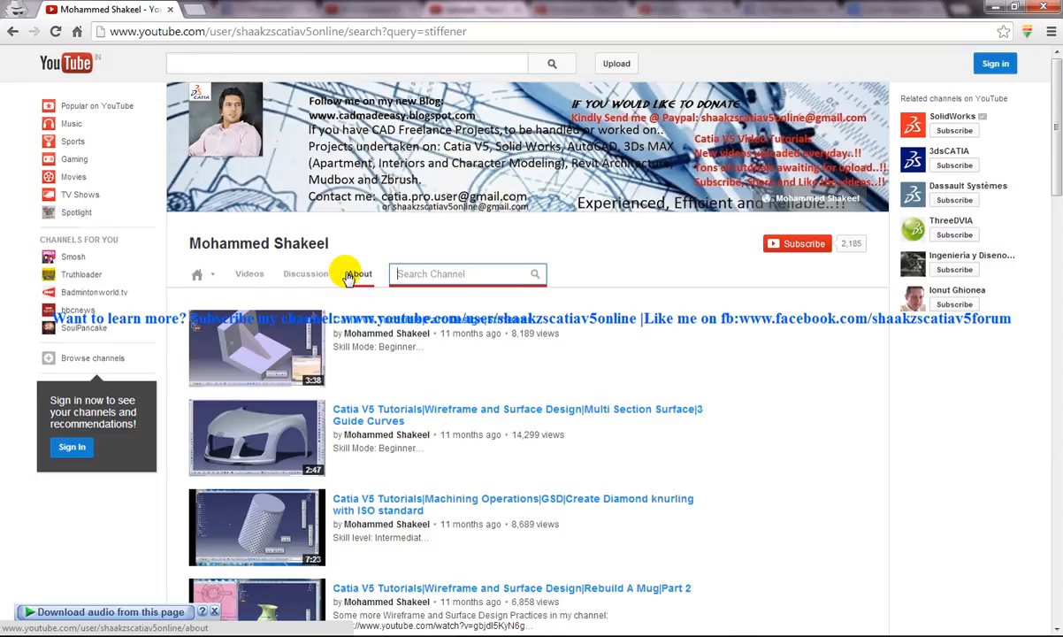
- Search the channel for 'close surface' and list the matching tutorials
text(close sur)
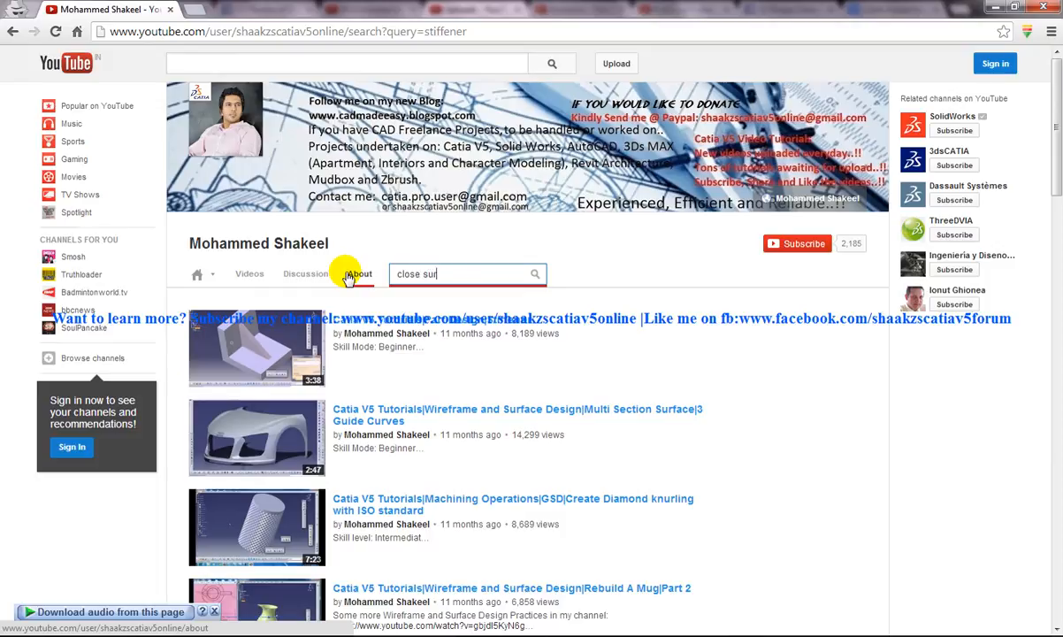
text(face)
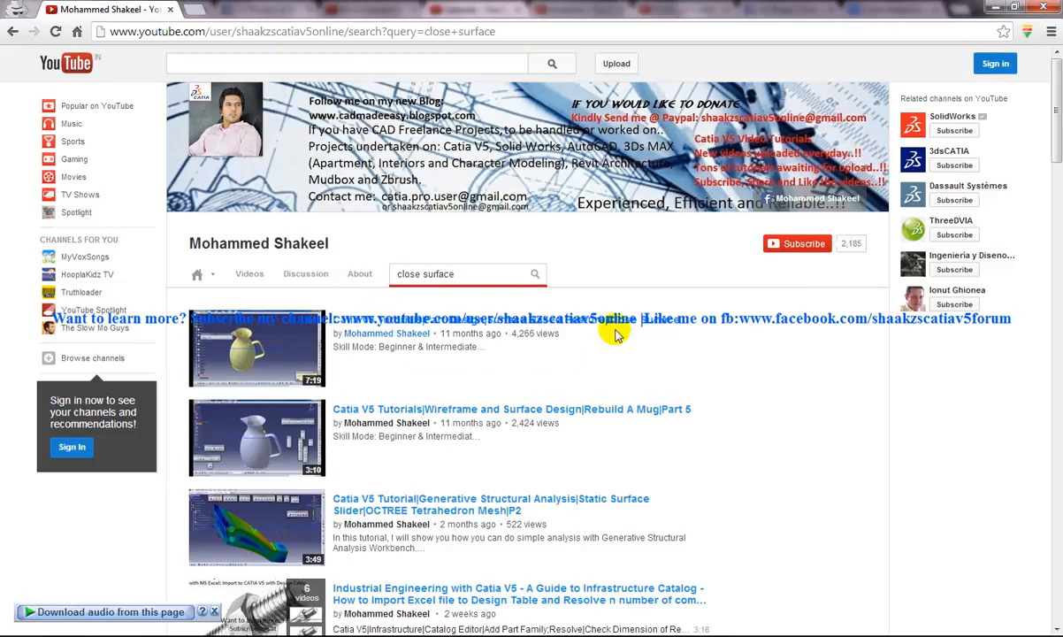
click(575, 319)
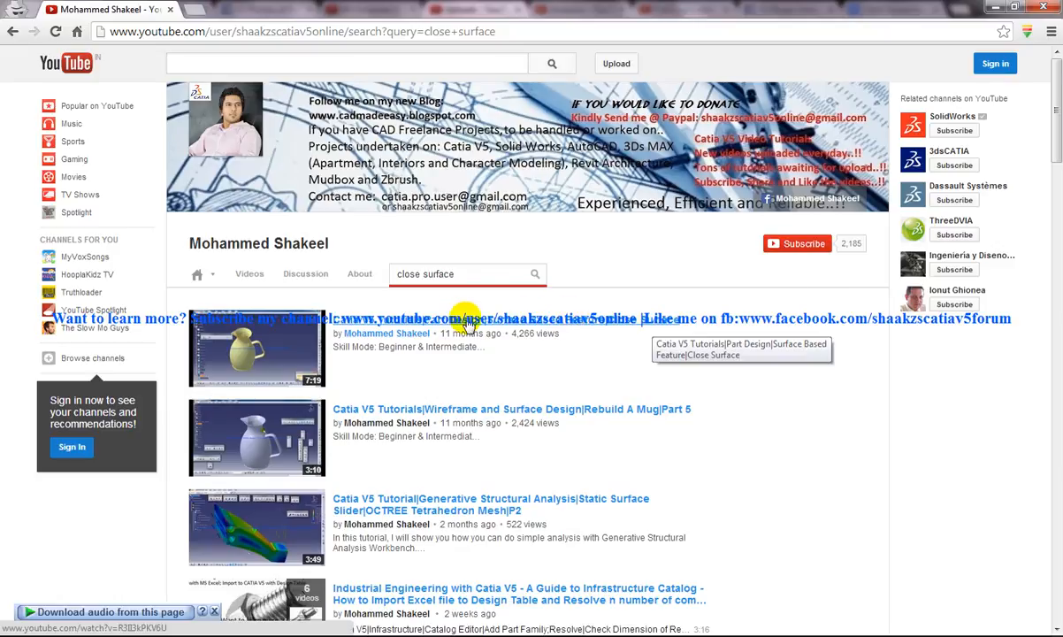
click(463, 272)
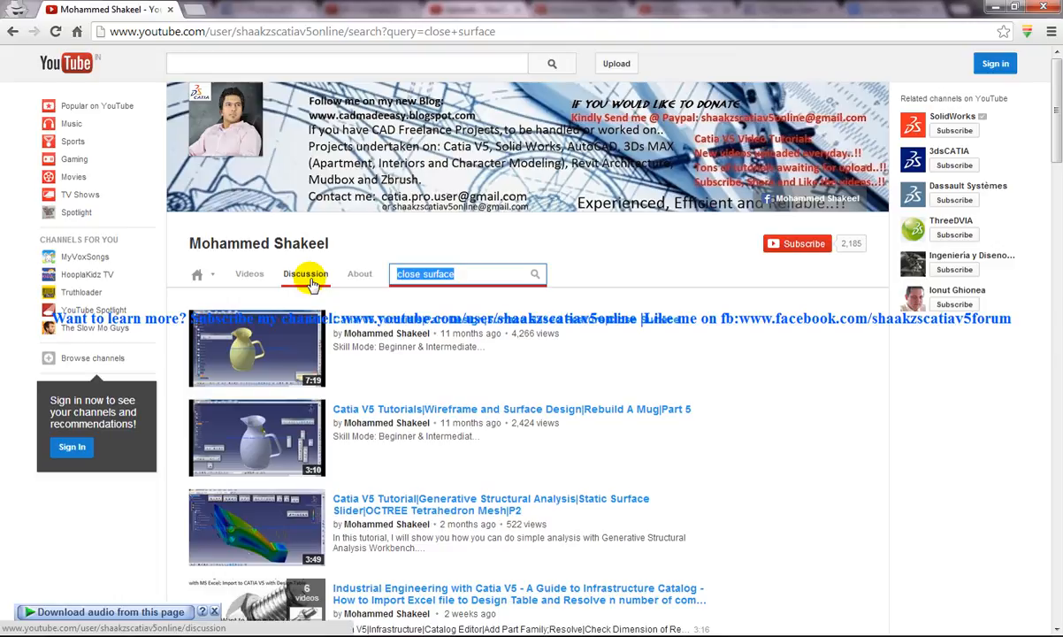
- Search the channel for 'split', then narrow it to 'split part design'
text(split)
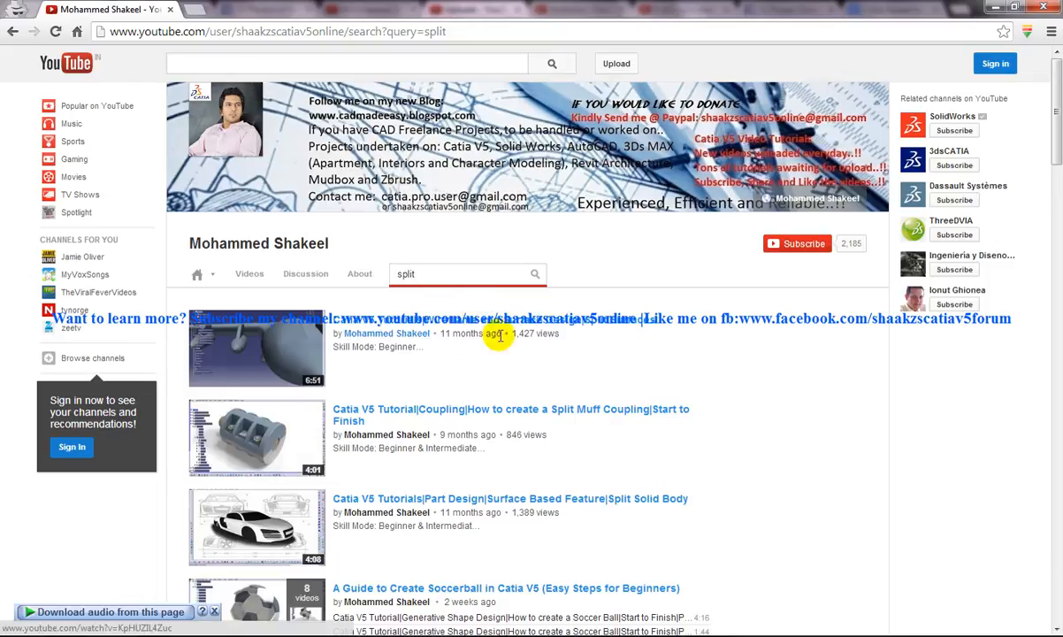
mouse_move(605, 322)
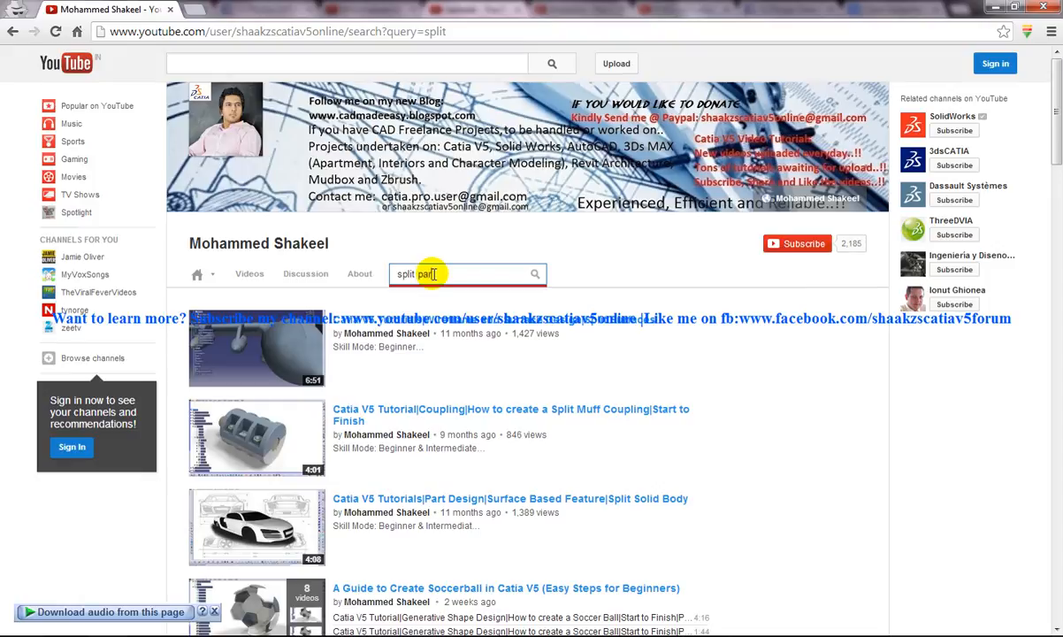
text(design)
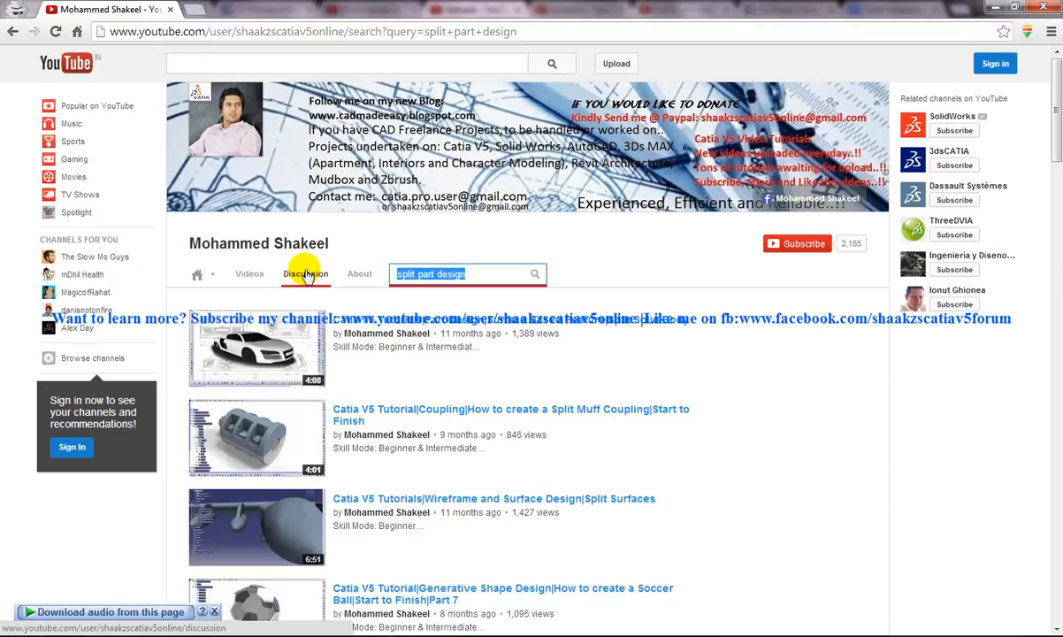
- Search the channel for 'draft' and browse the Neutral Element and Drafting Planes results
text(draft)
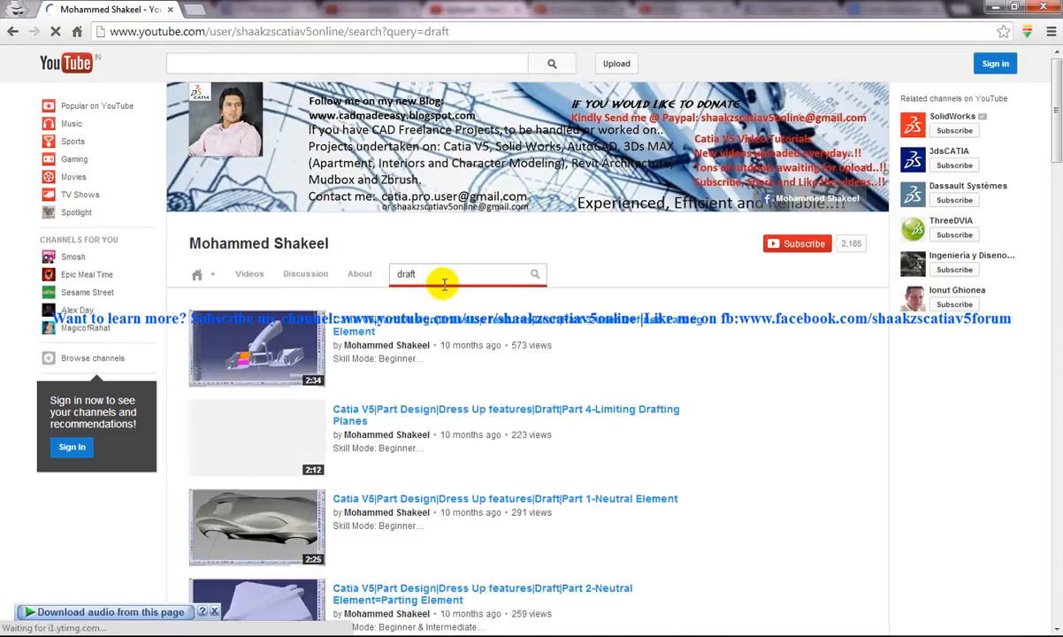
scroll(down, 3)
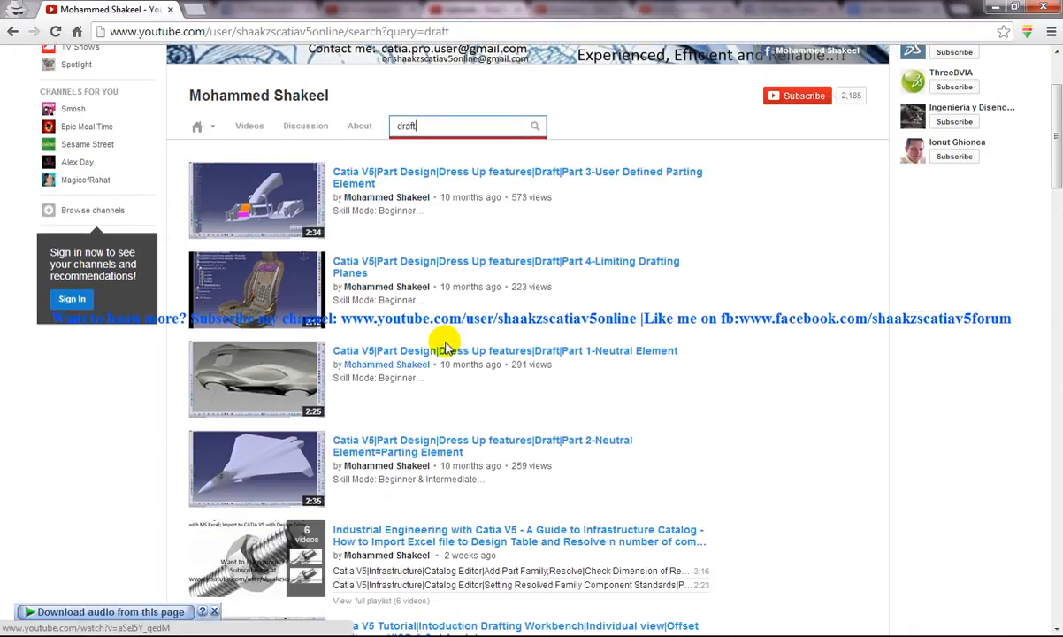
mouse_move(534, 219)
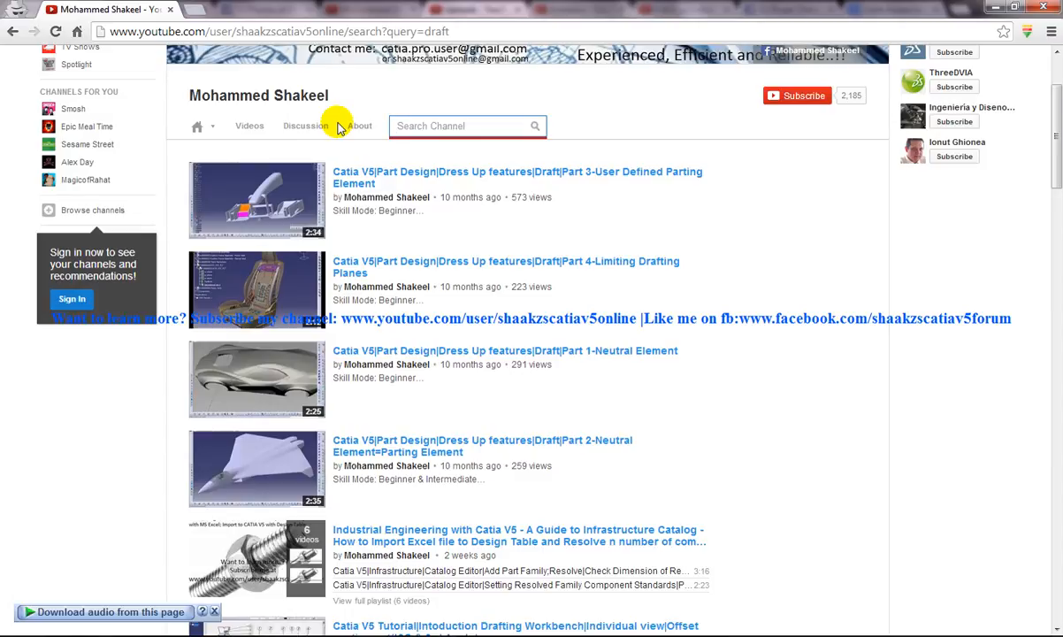
mouse_move(330, 226)
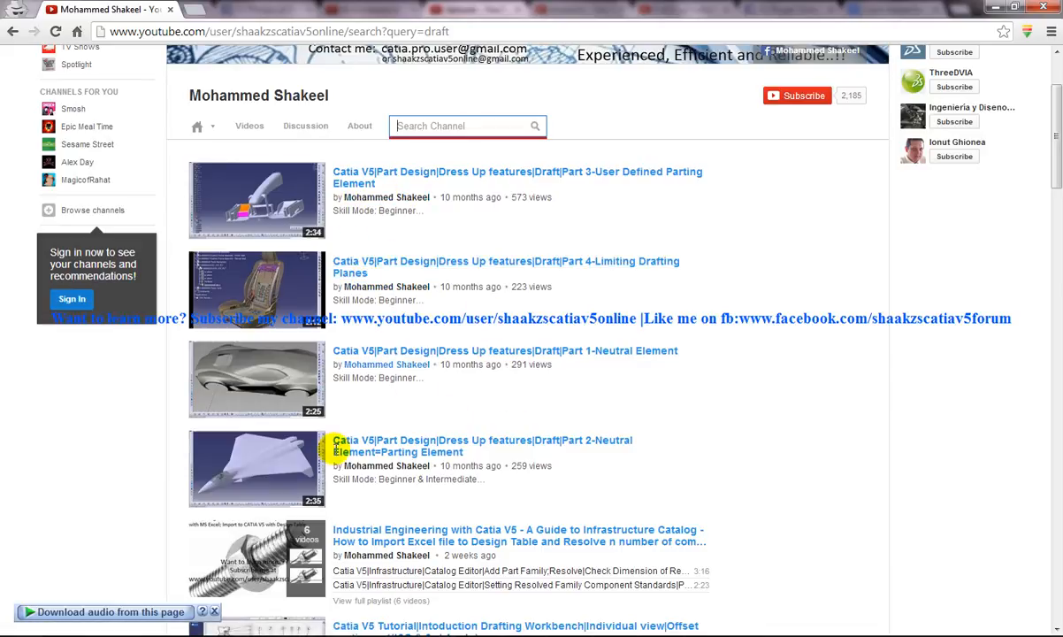
scroll(down, 3)
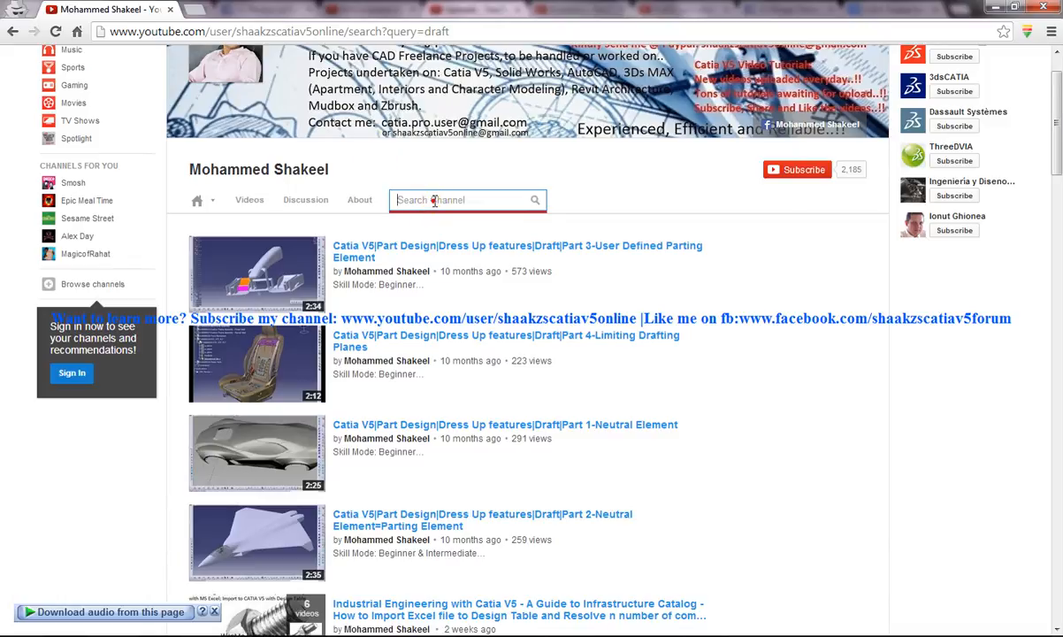
- Search the channel for 'rotate', then replace it with 'extrapolate surfaces'
text(rotate)
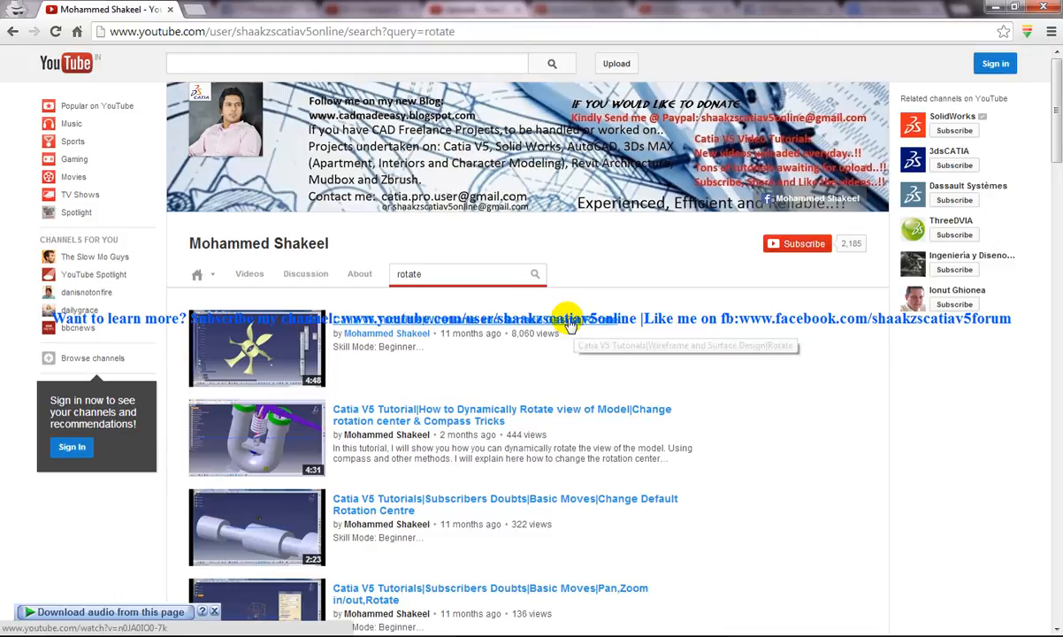
click(460, 274)
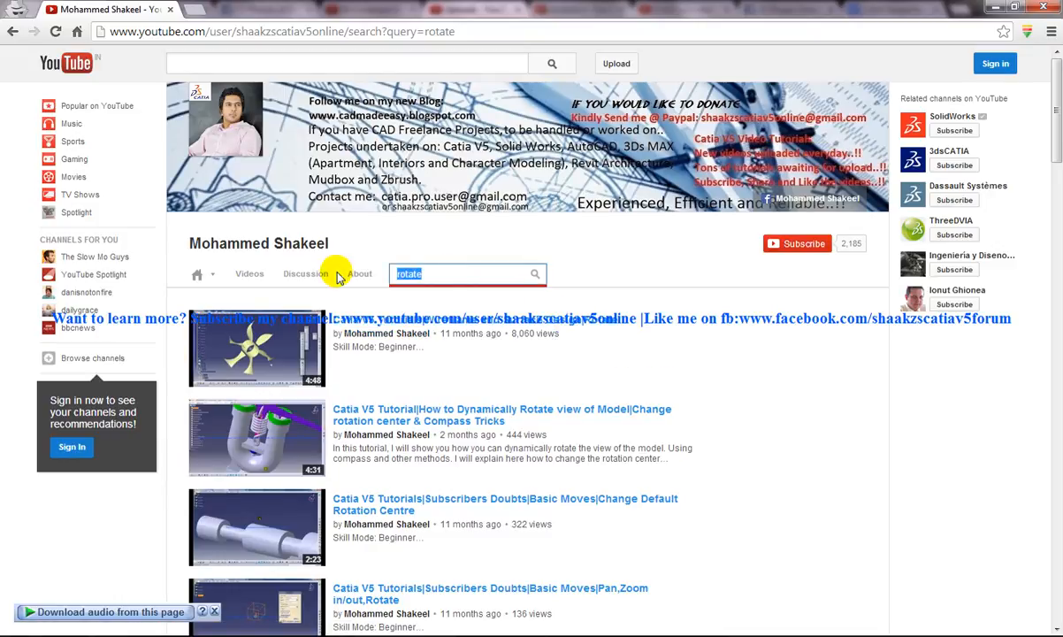
text(extrapolating)
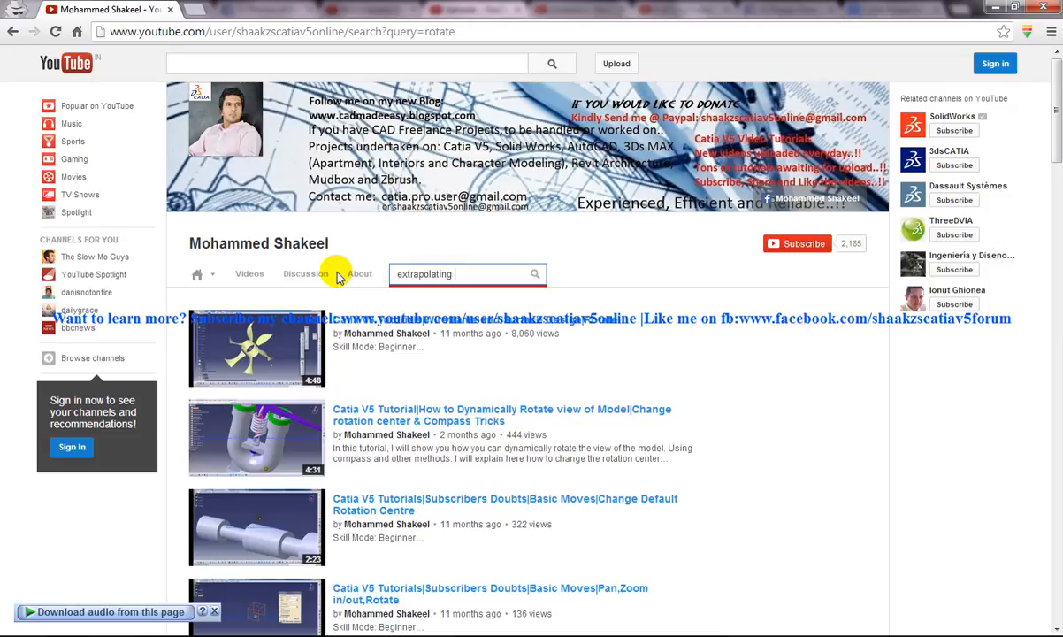
text(surfaces)
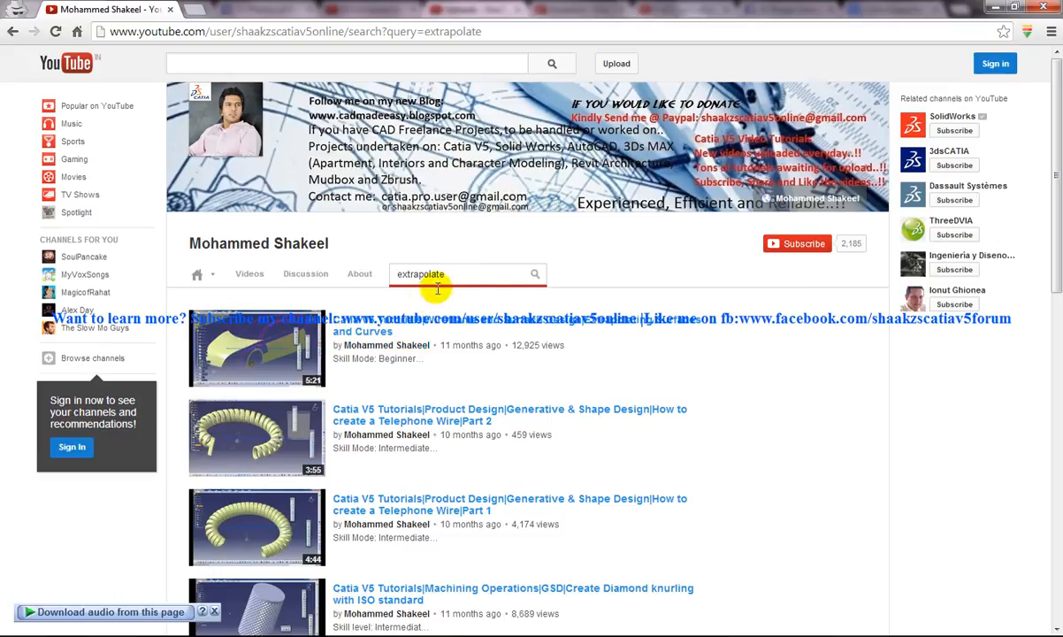
- Search the channel for 'multi section' and browse the surface and solid results
triple_click(420, 273)
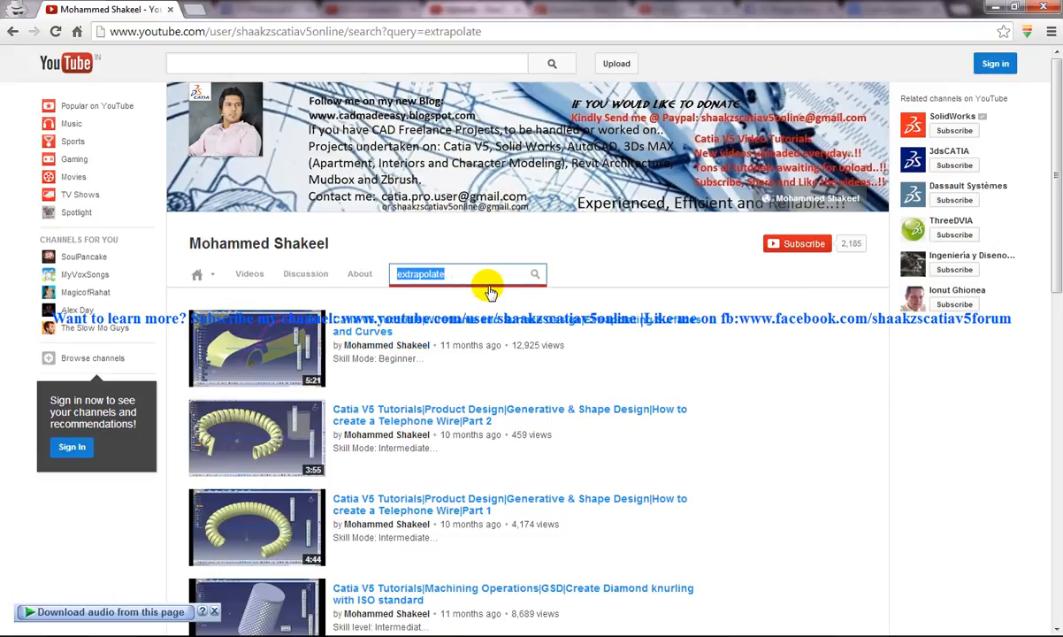
text(multi section)
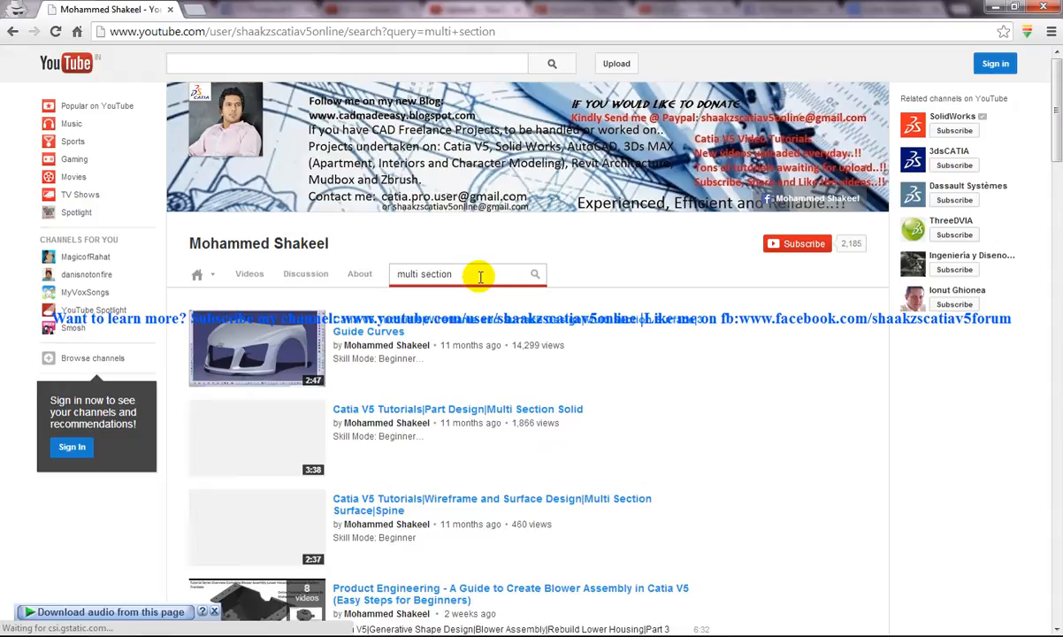
mouse_move(634, 322)
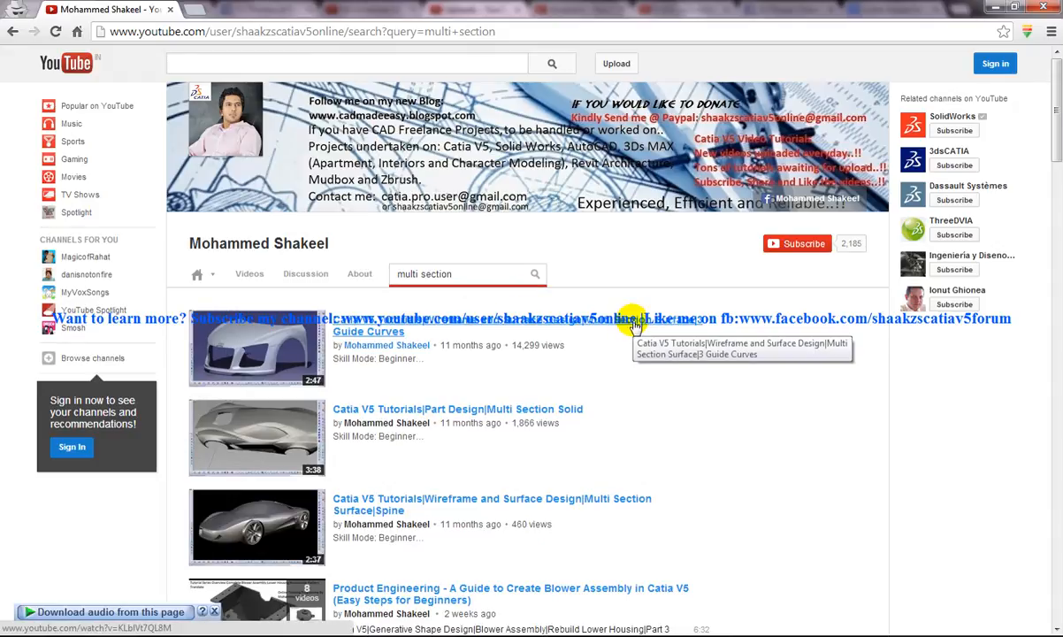
scroll(down, 3)
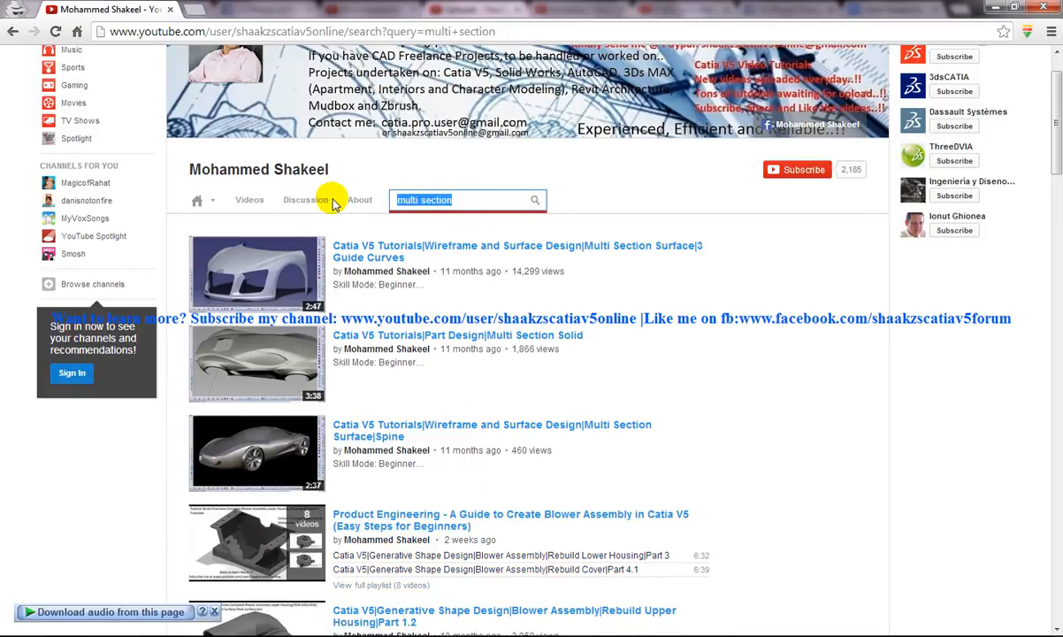
click(464, 198)
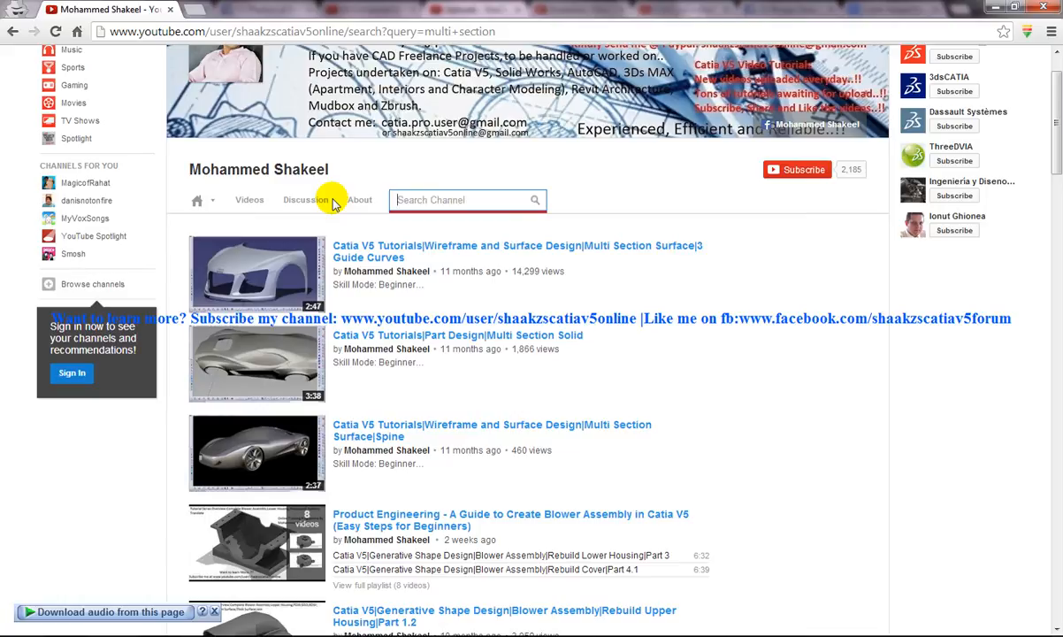
- Search the channel for 'top down', then 'reuse pattern' / smart move tool videos
text(top down)
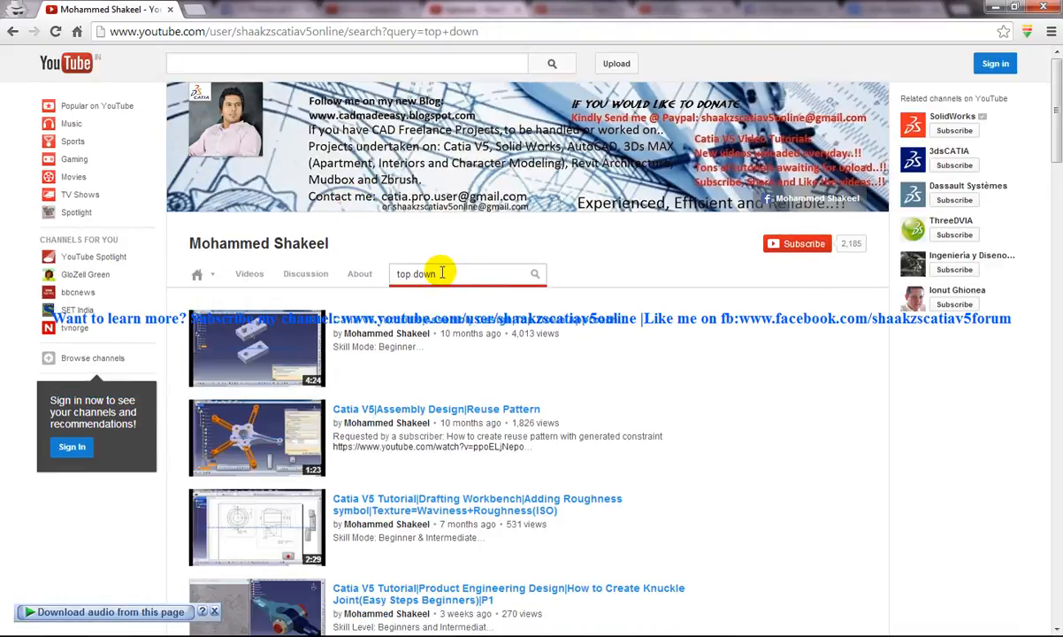
mouse_move(545, 328)
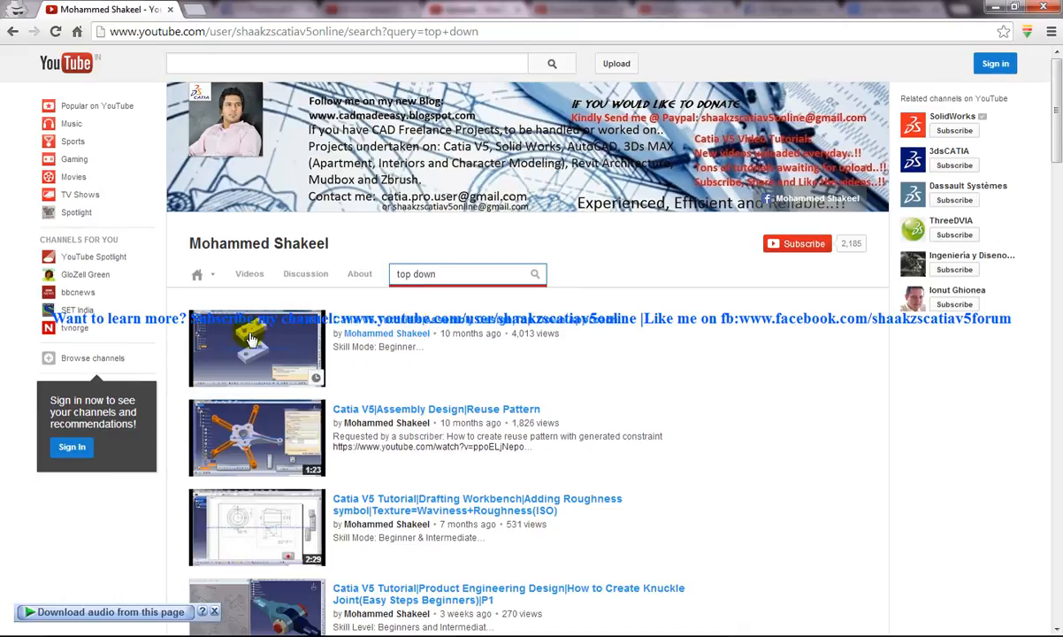
mouse_move(244, 340)
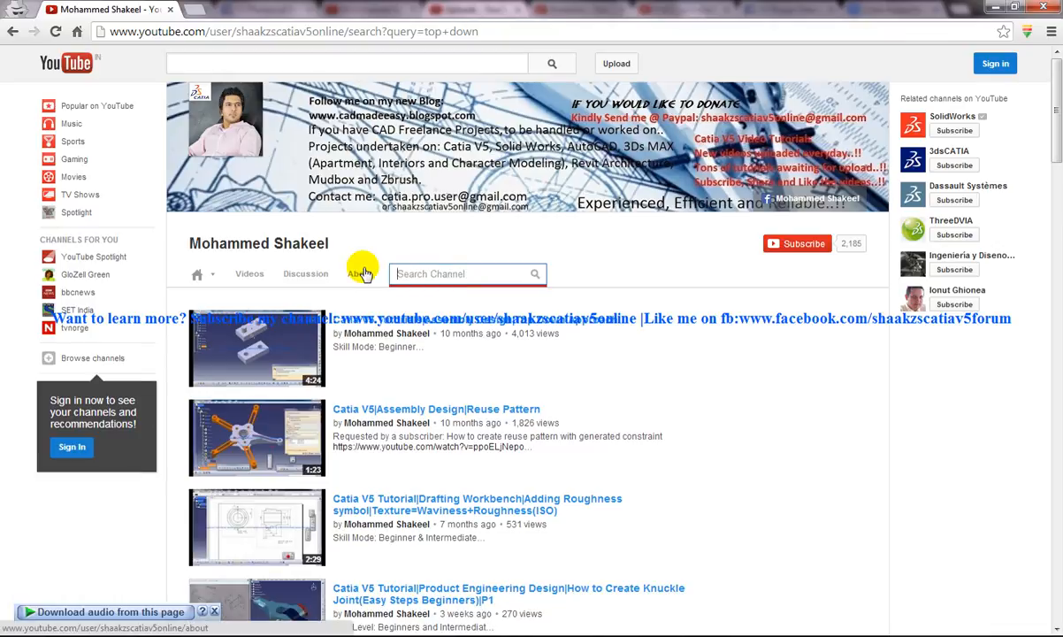
text(smart move tool)
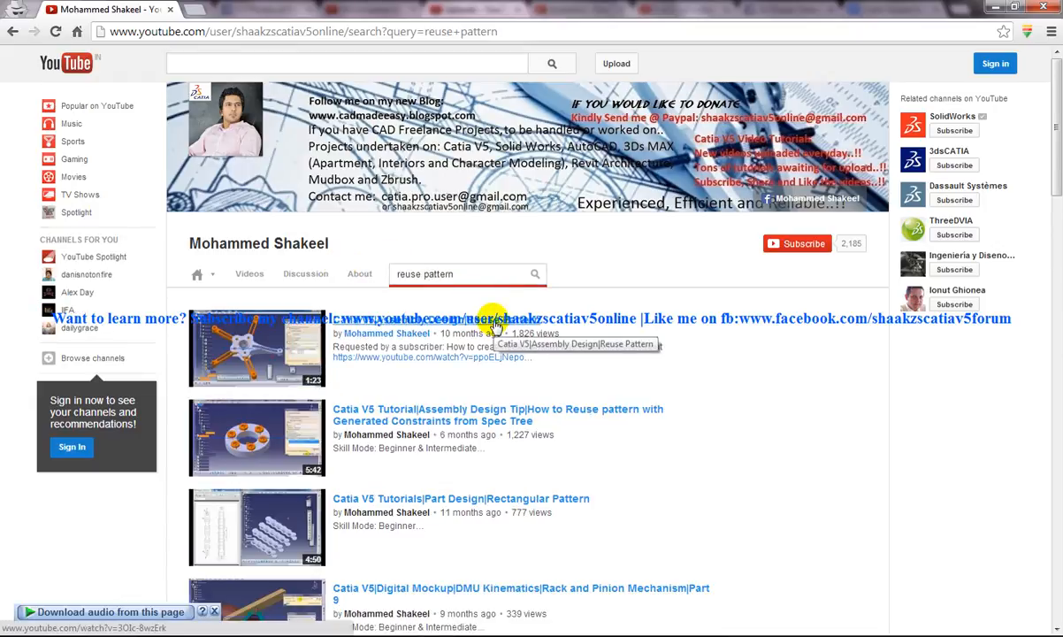
scroll(down, 3)
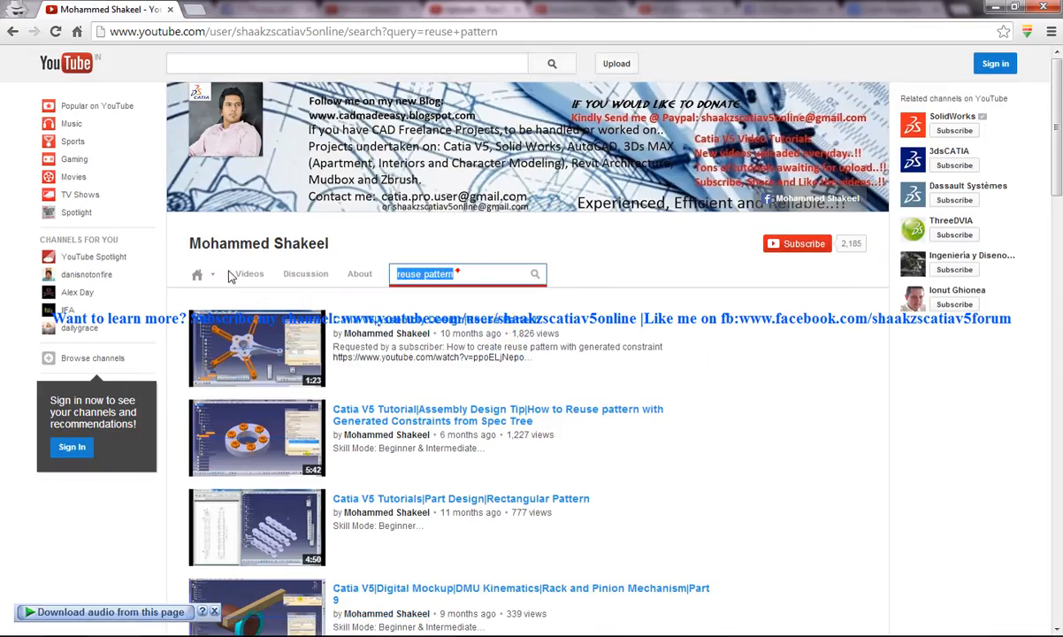
mouse_move(228, 274)
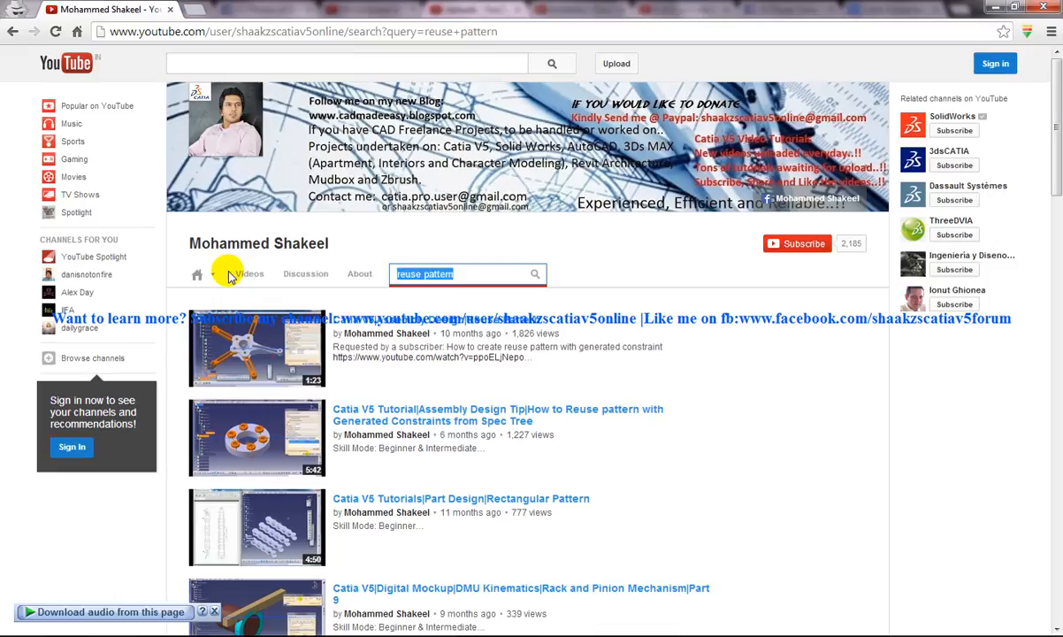
- Search the channel for 'contact constraint', listing Screw Jack constraint tutorials
text(contact s)
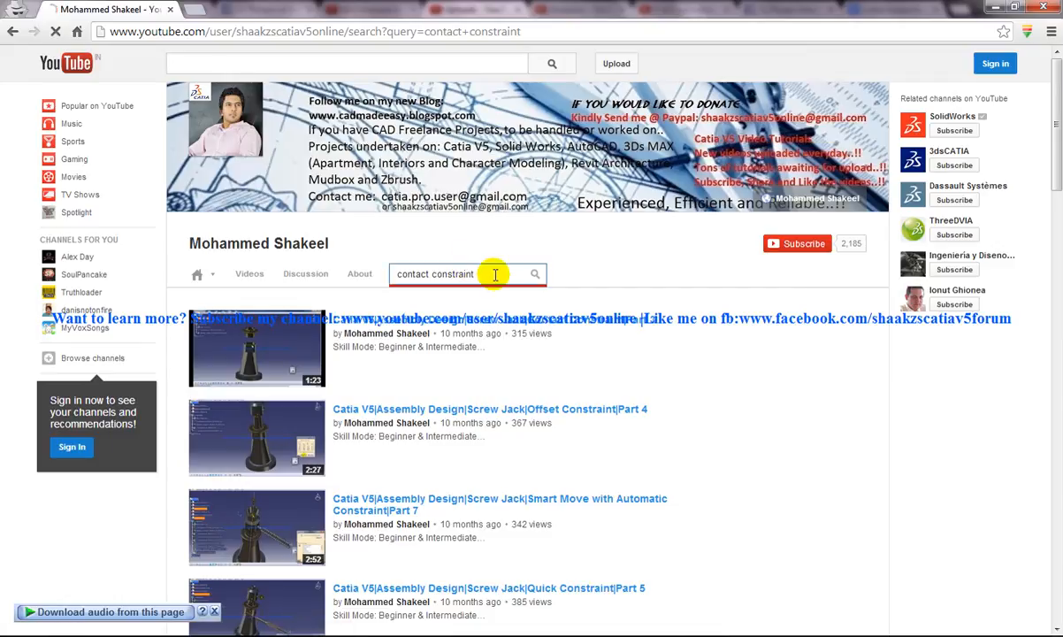
double_click(435, 272)
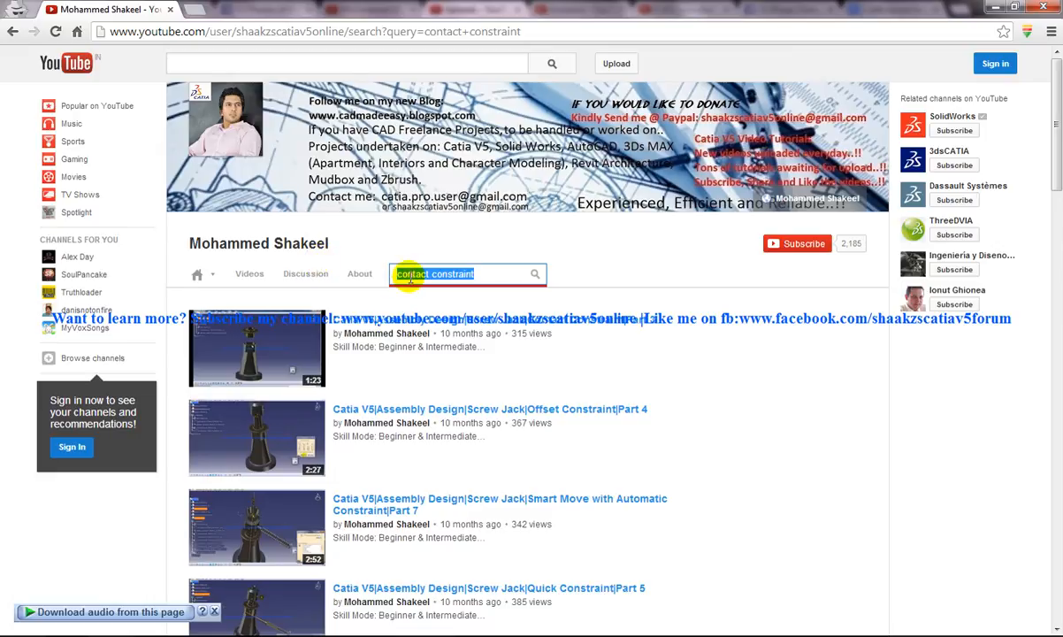
- Search the channel for 'offset section cut'
text(offset section cut)
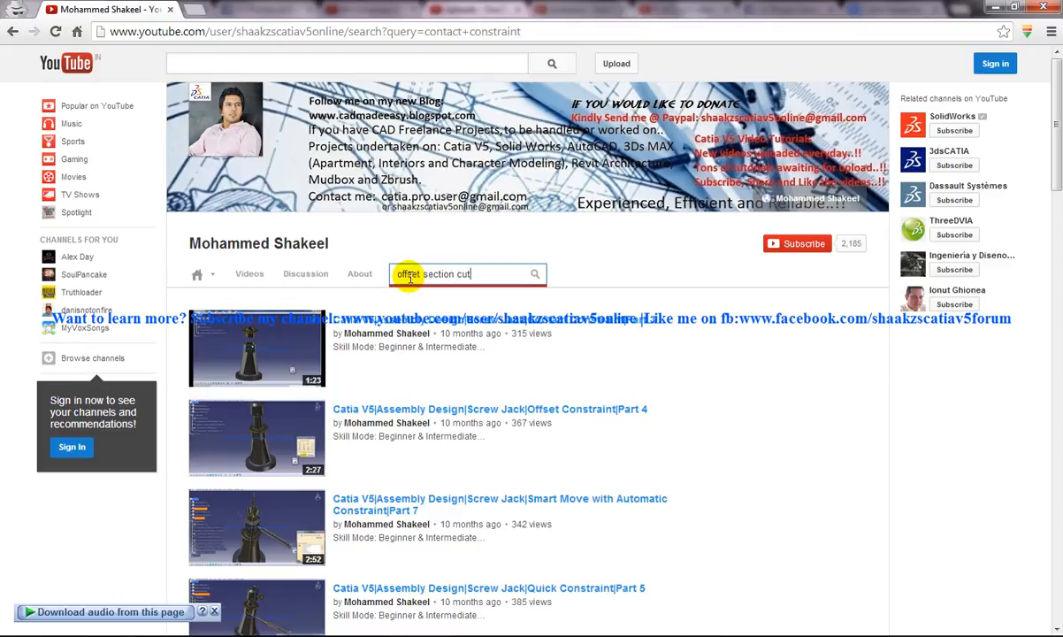
click(534, 273)
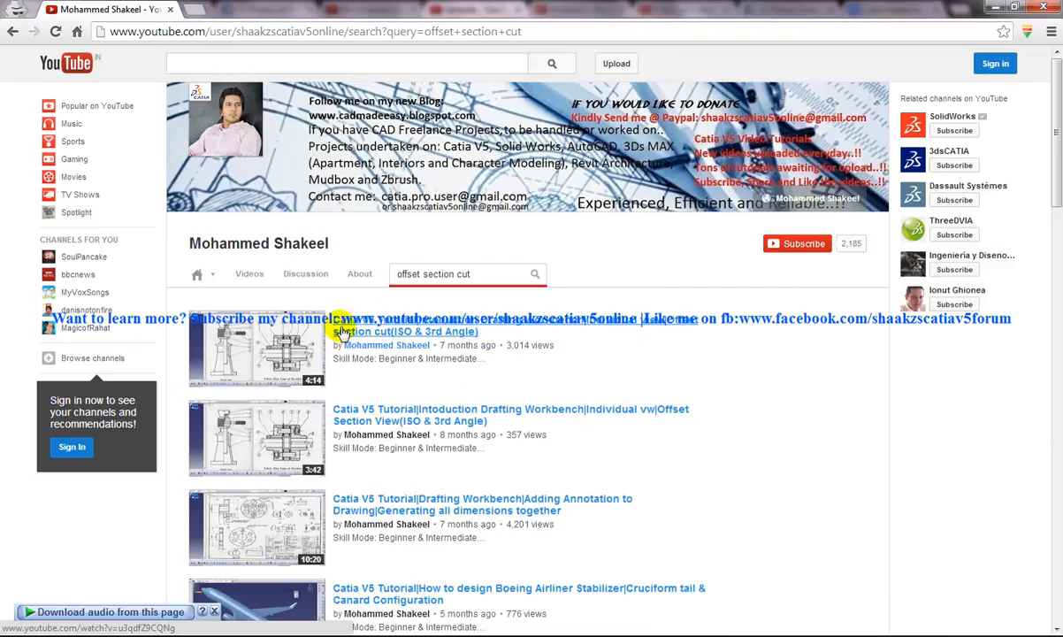
click(304, 273)
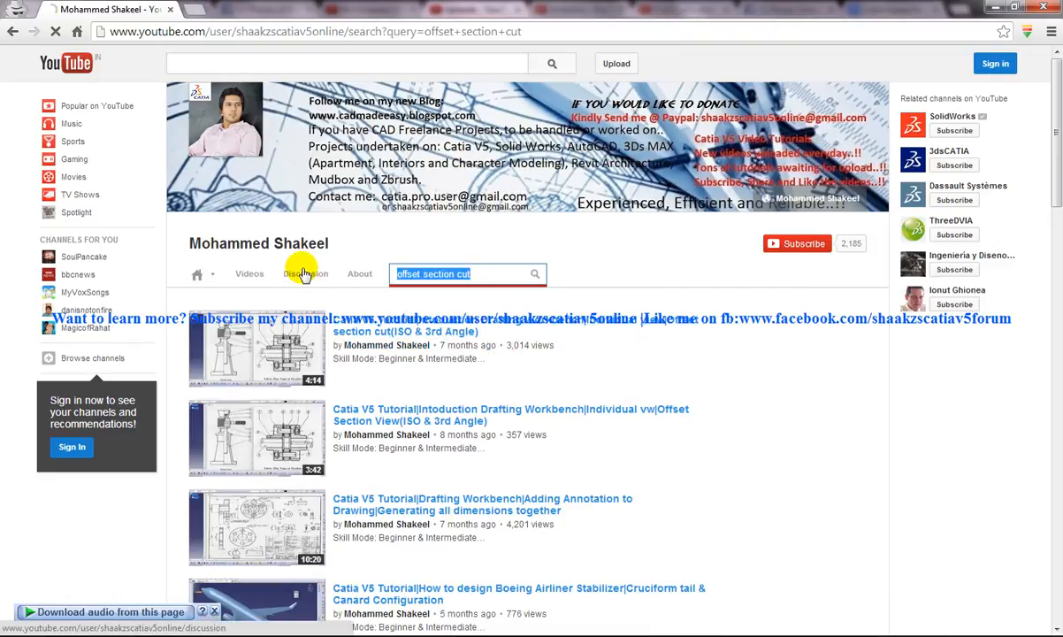
- Search the channel for 'inserting frames and title block'
text(inserting)
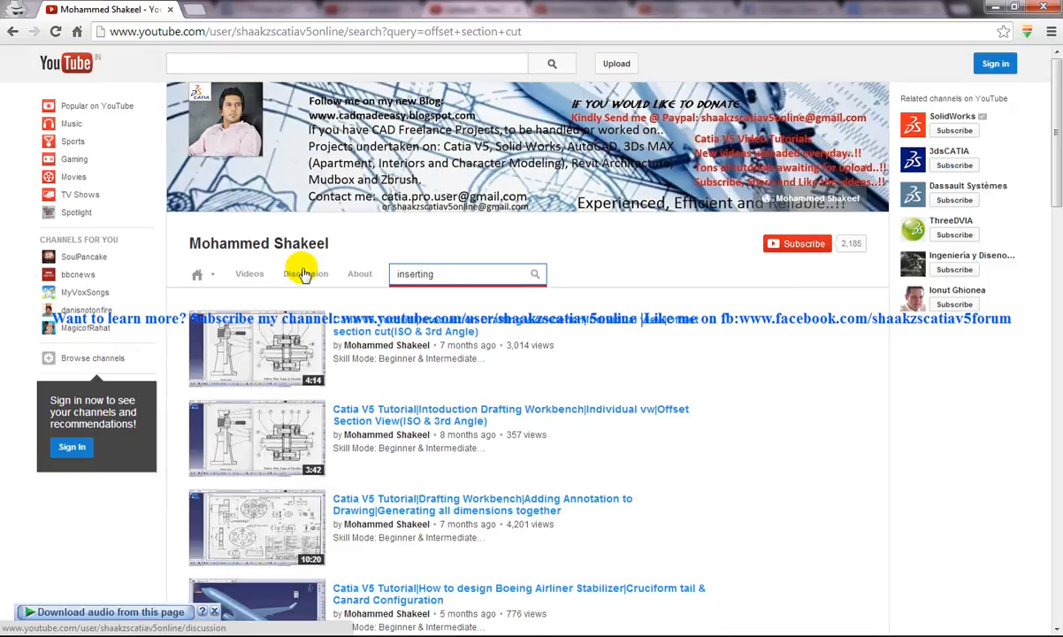
text(frames and t)
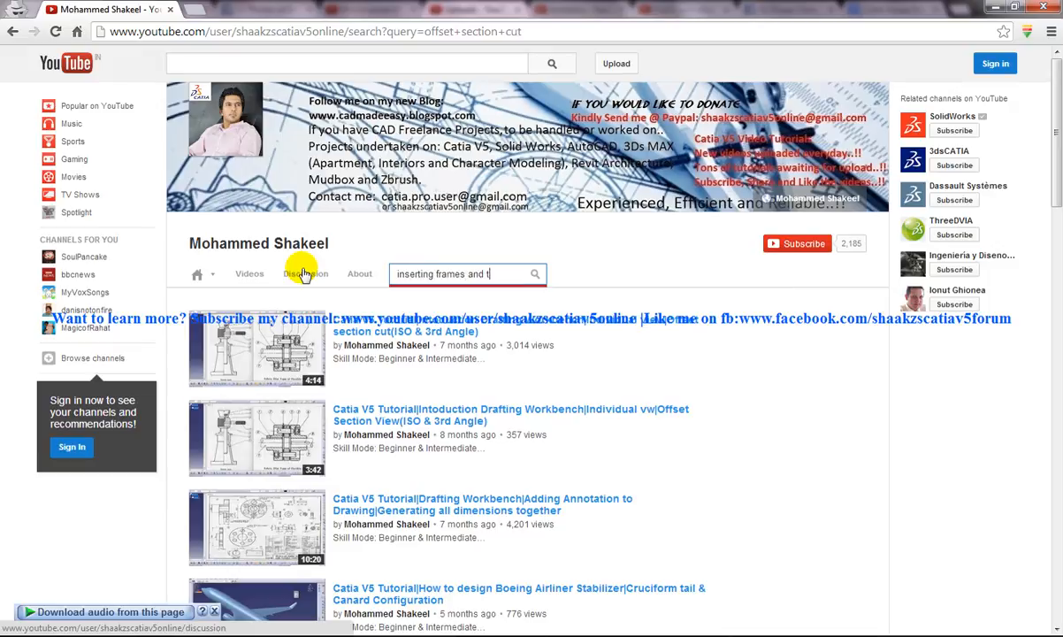
text(itle)
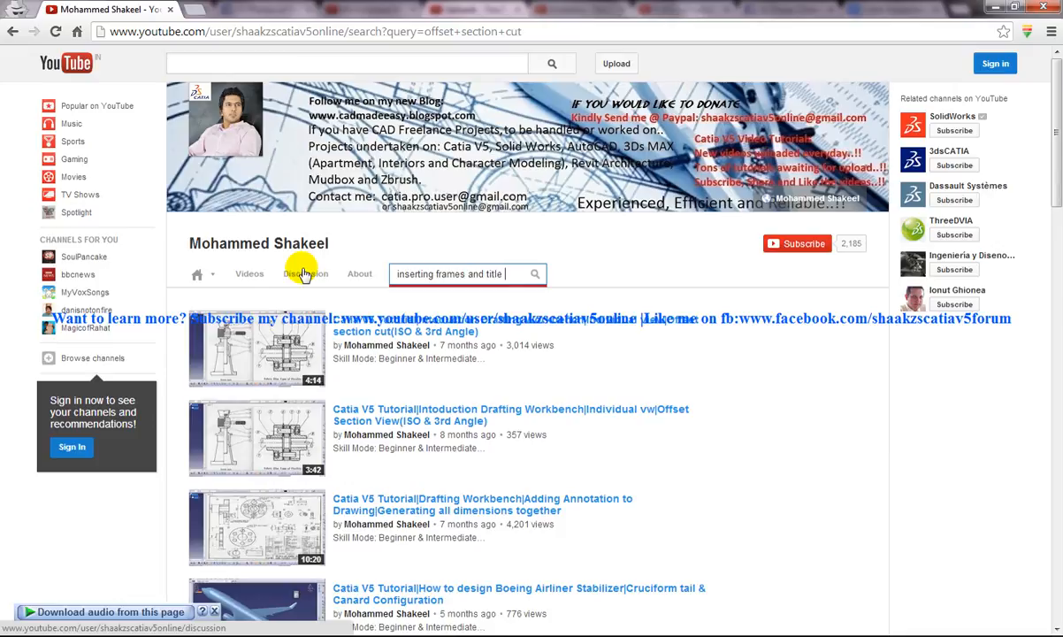
text(block)
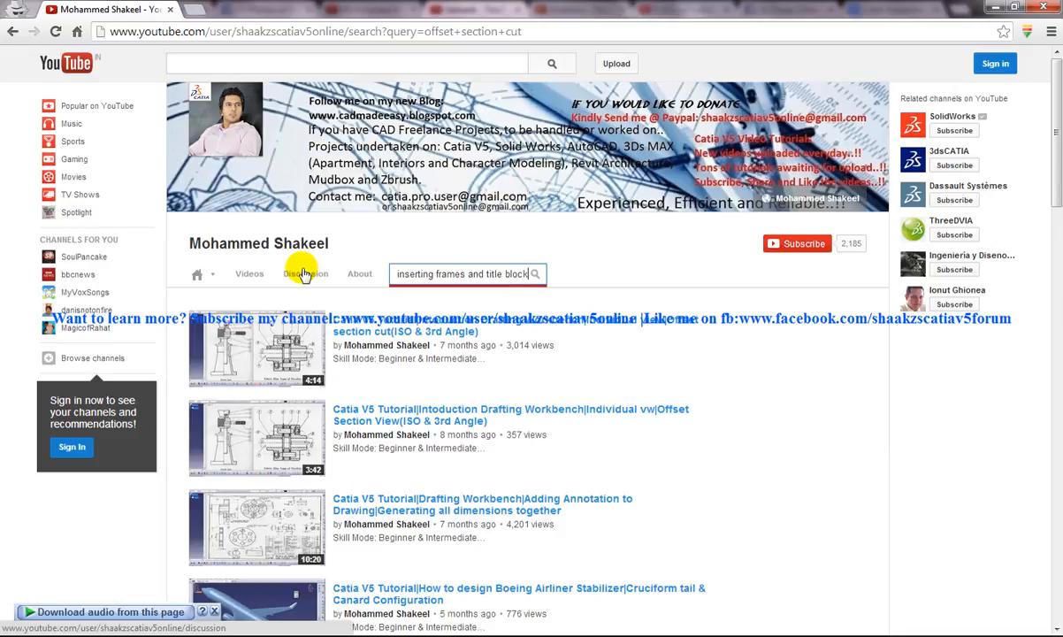
click(534, 273)
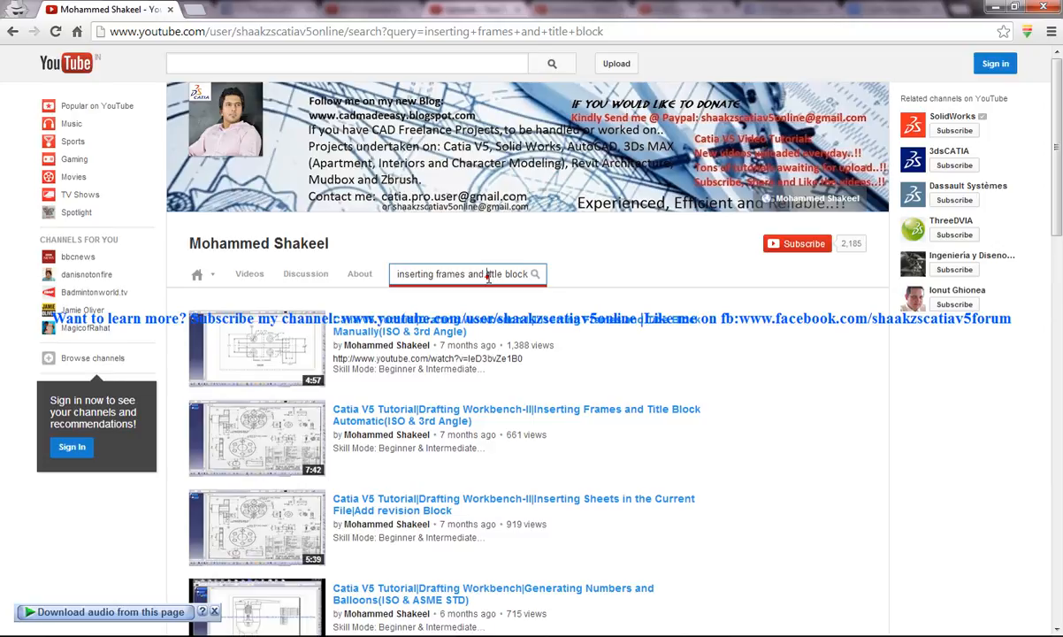
- Enter 'generating numbers and balloons' as the next channel search
click(467, 273)
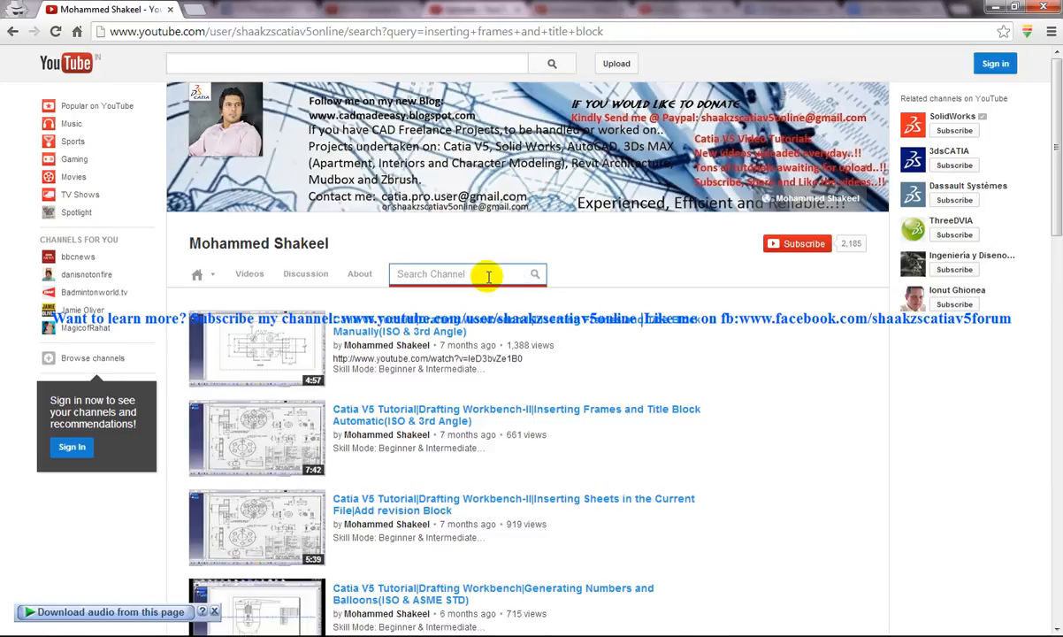
text(generating)
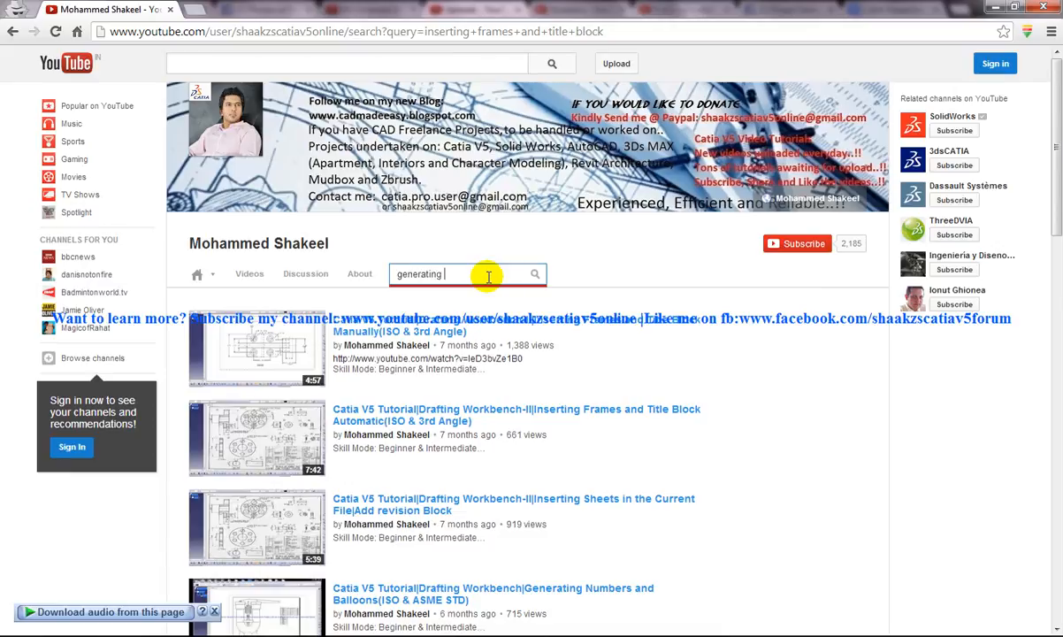
text(nn)
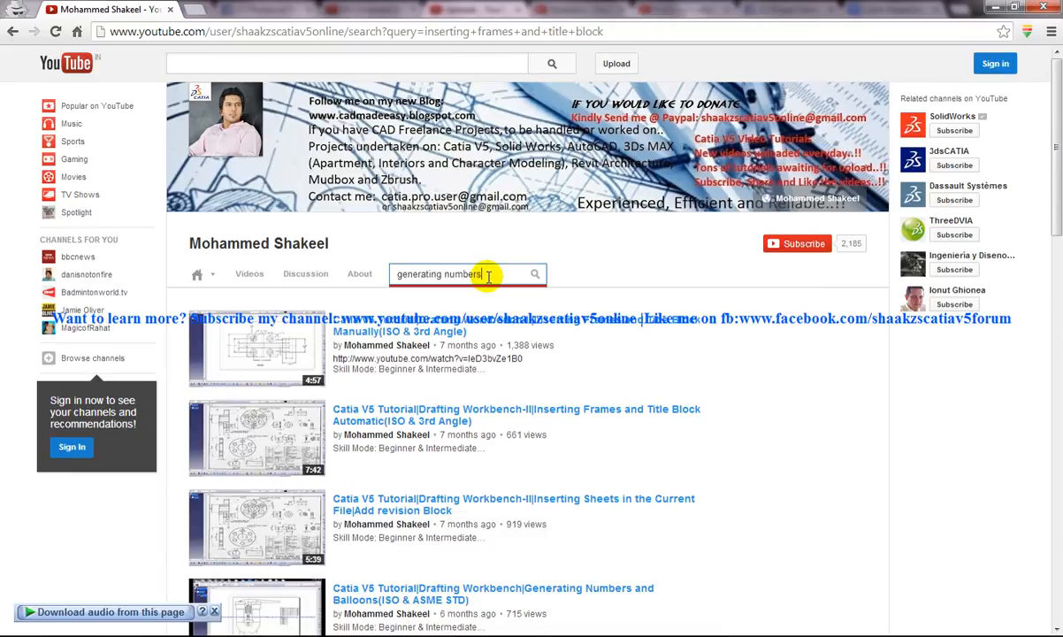
text(and bal)
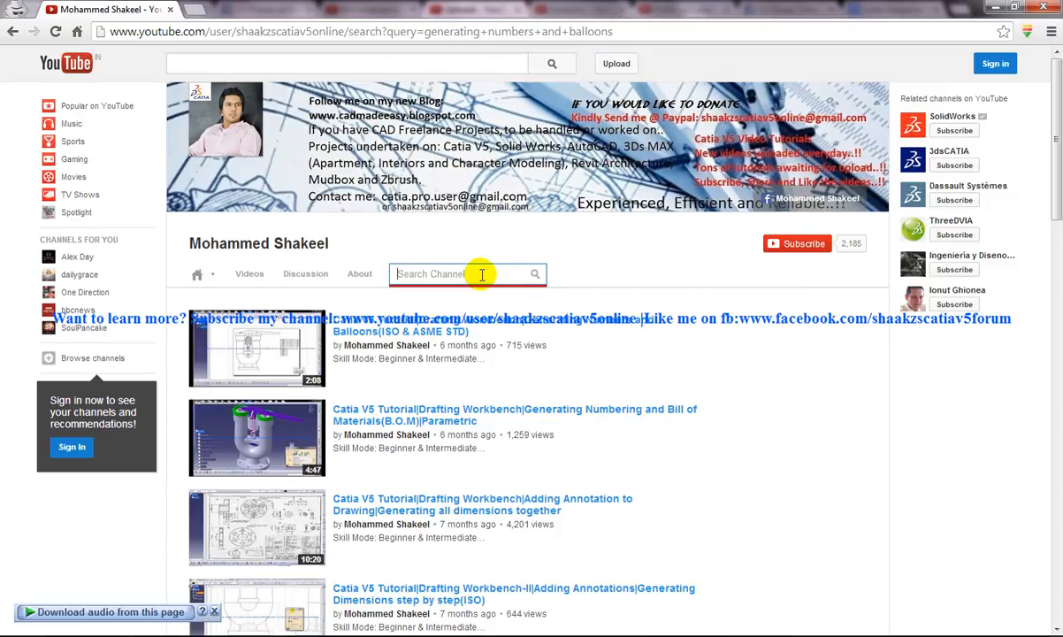
- Search the channel for 'creating flange', then for 'create tear drop'
text(creating e)
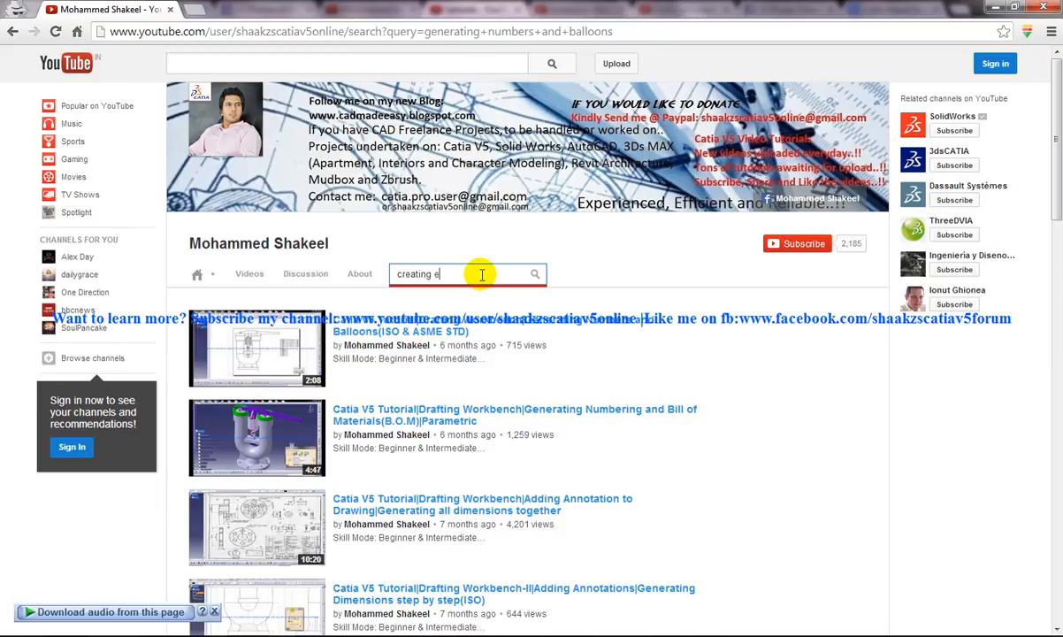
text(xtru)
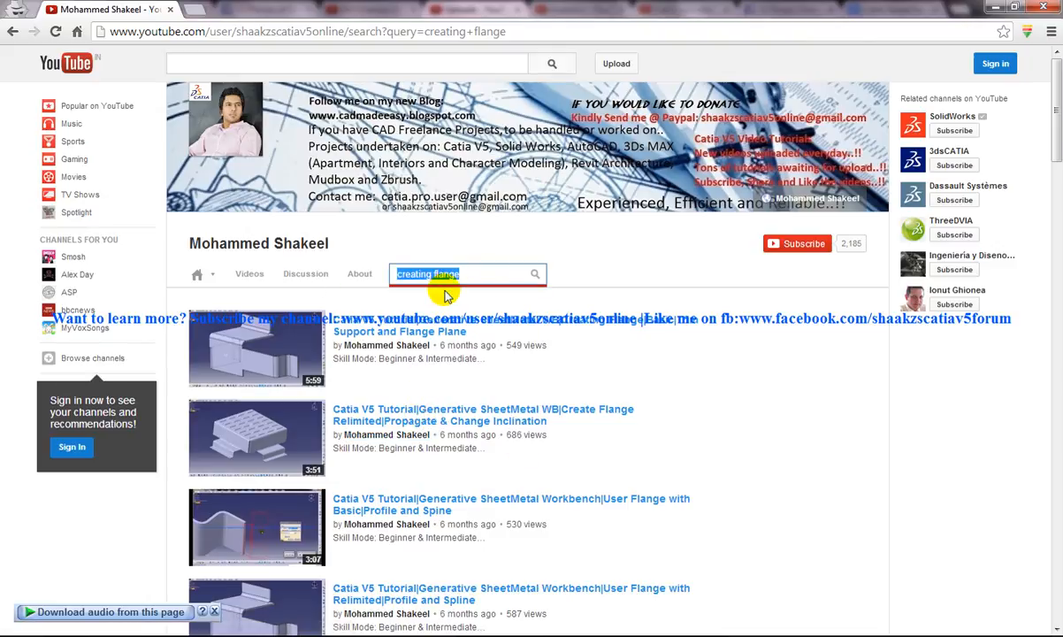
click(459, 272)
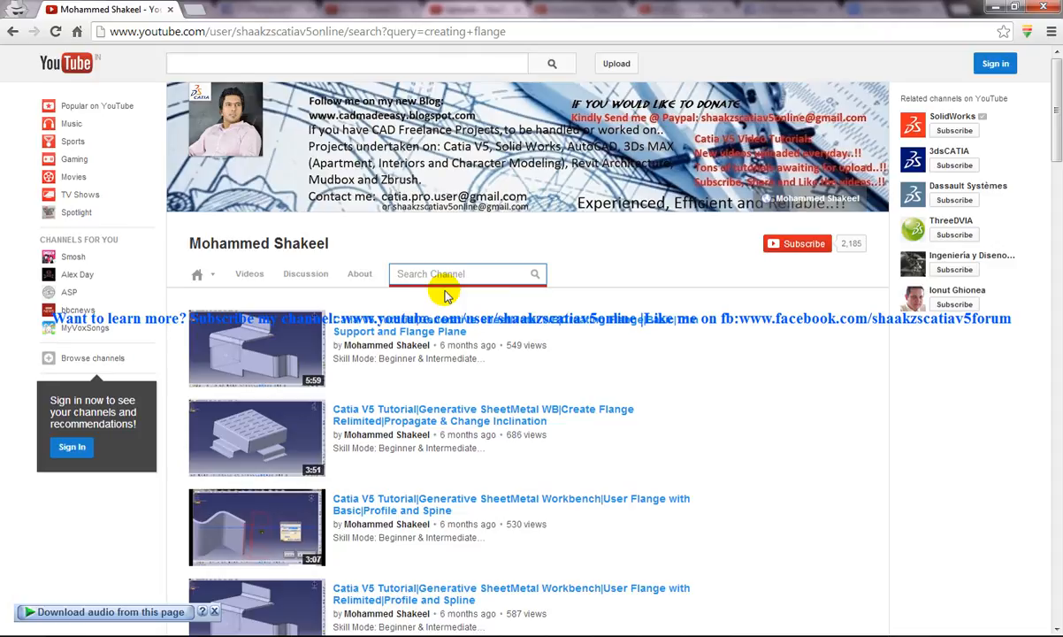
text(create te4ar drop)
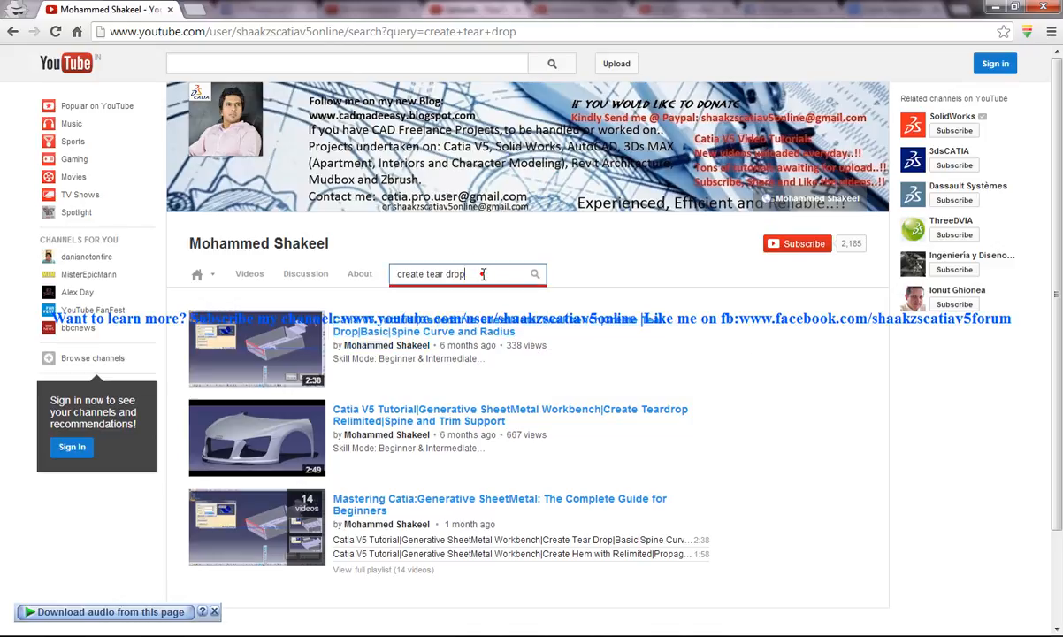
mouse_move(486, 333)
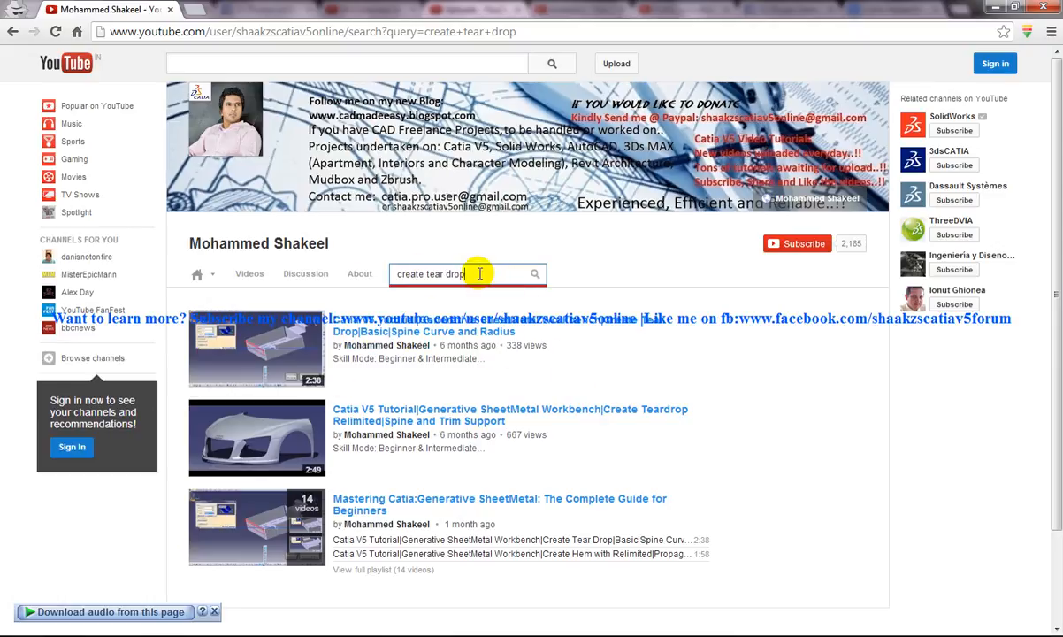
click(385, 345)
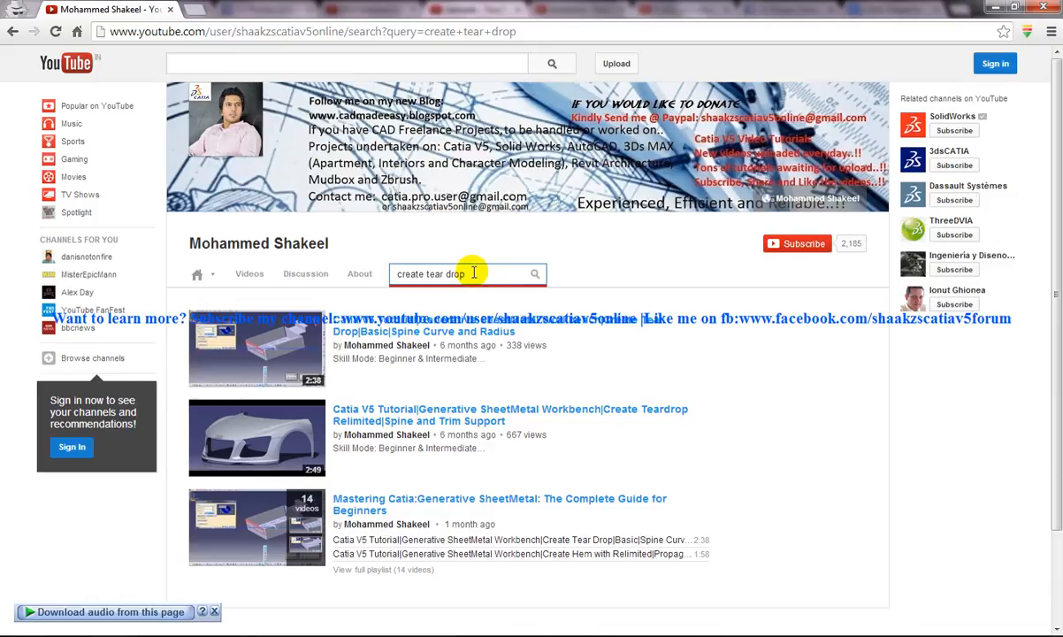
mouse_move(524, 274)
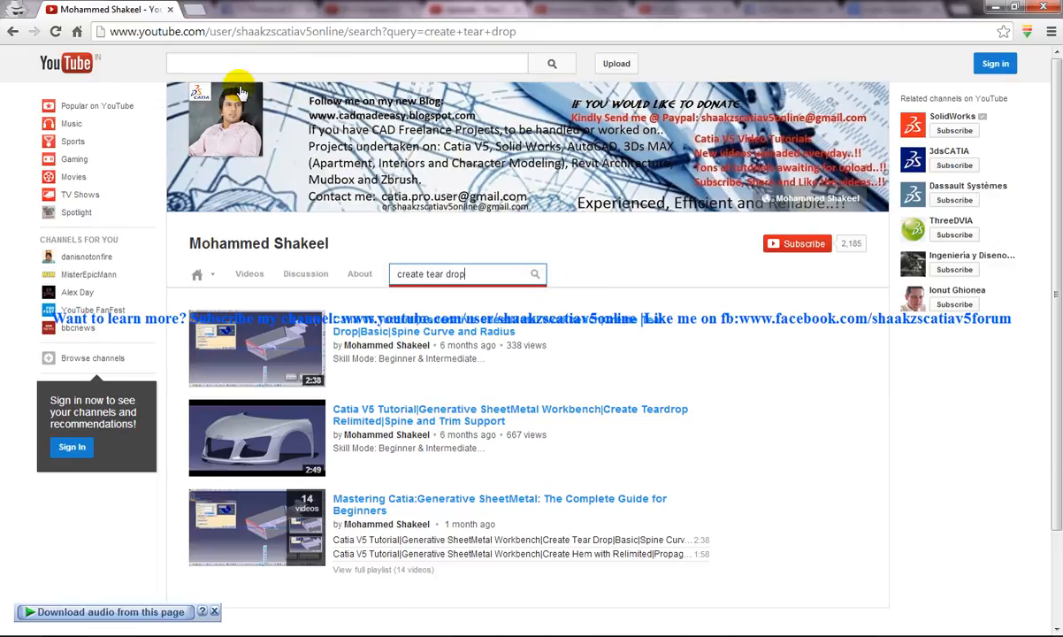
mouse_move(388, 268)
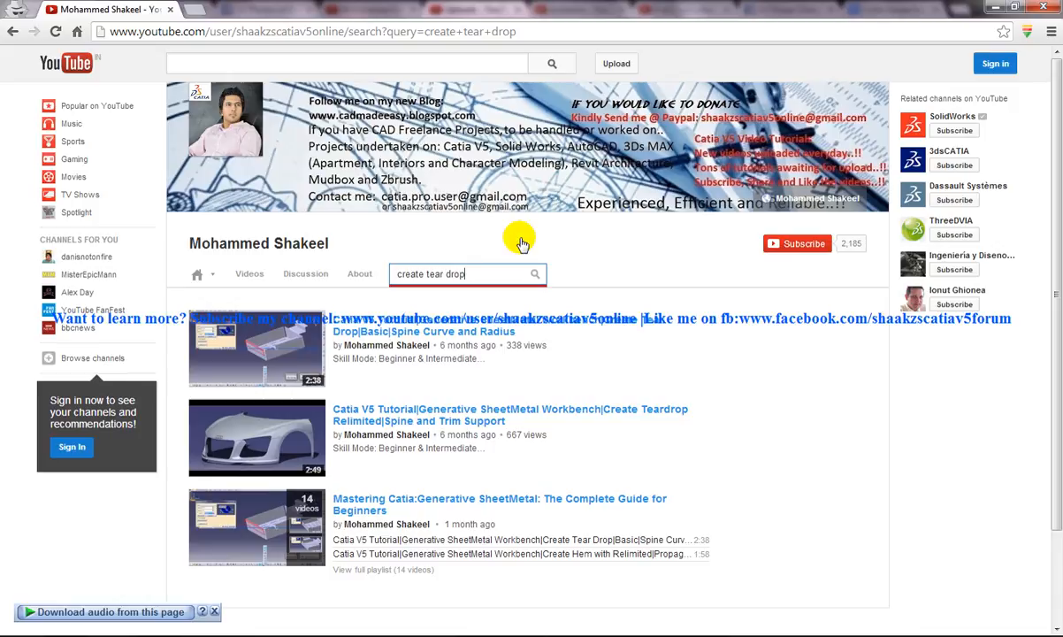
mouse_move(375, 258)
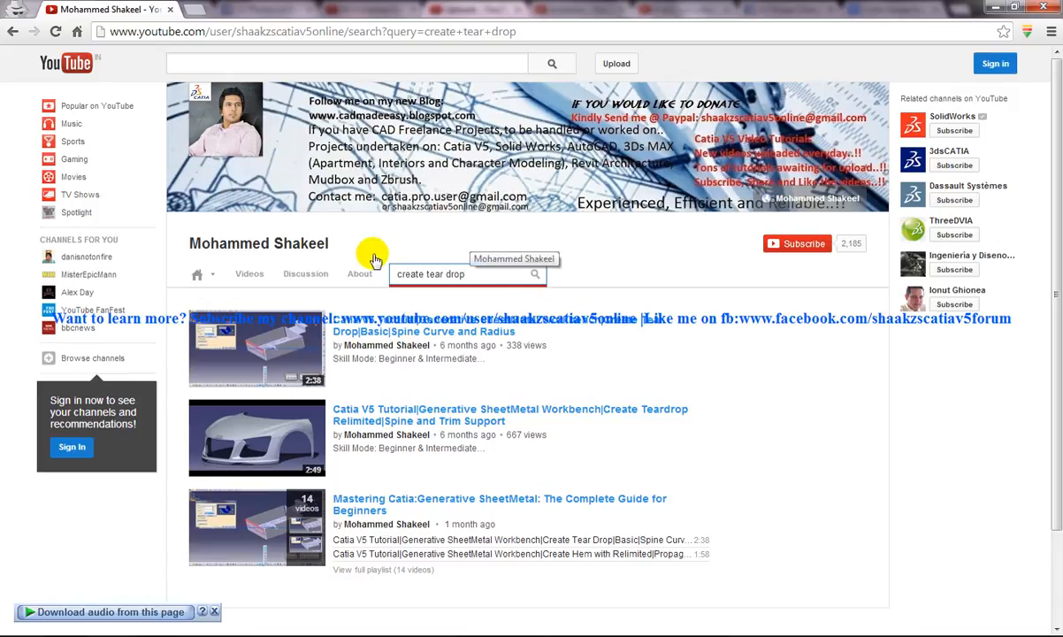
mouse_move(495, 339)
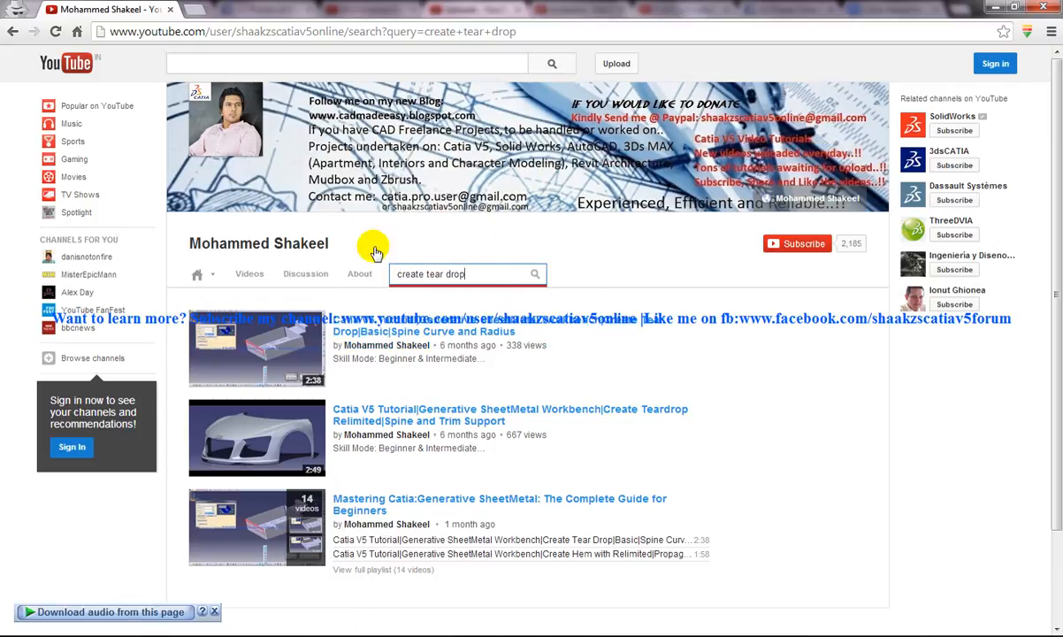
scroll(down, 3)
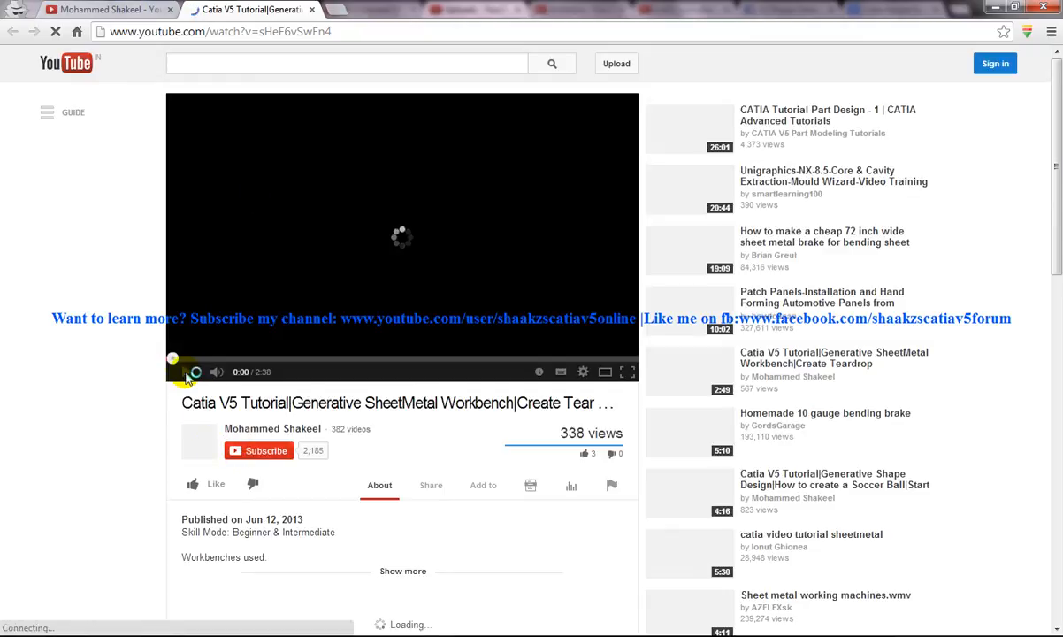
scroll(down, 3)
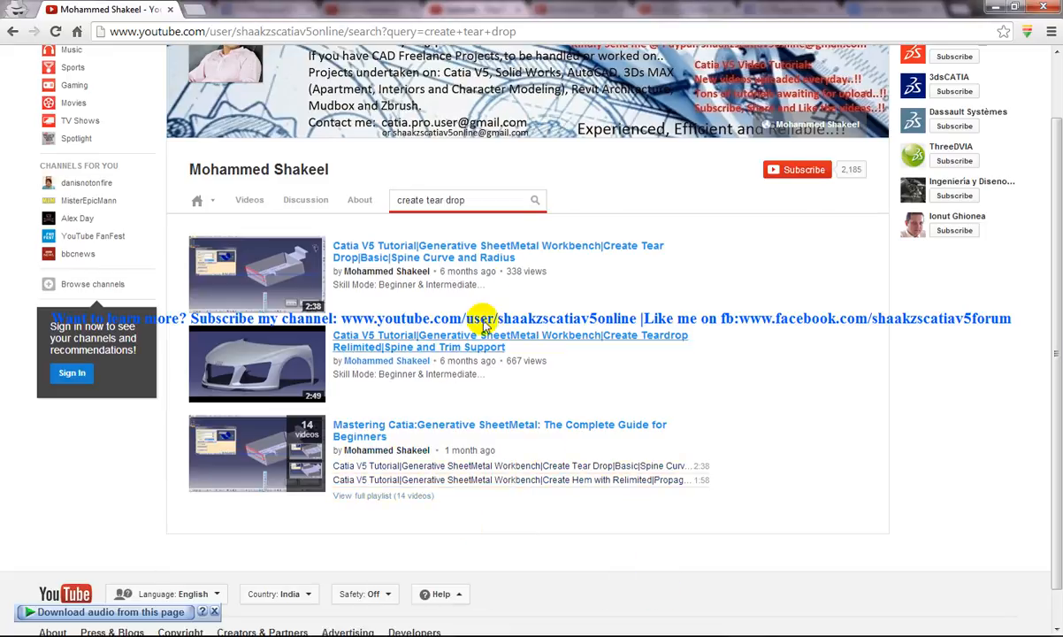
mouse_move(488, 285)
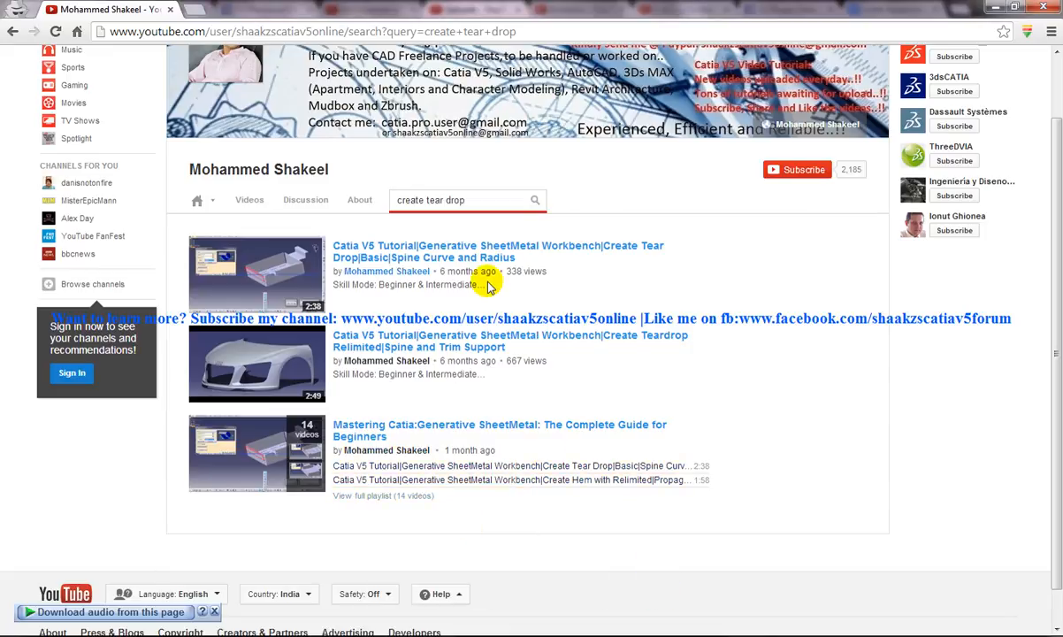